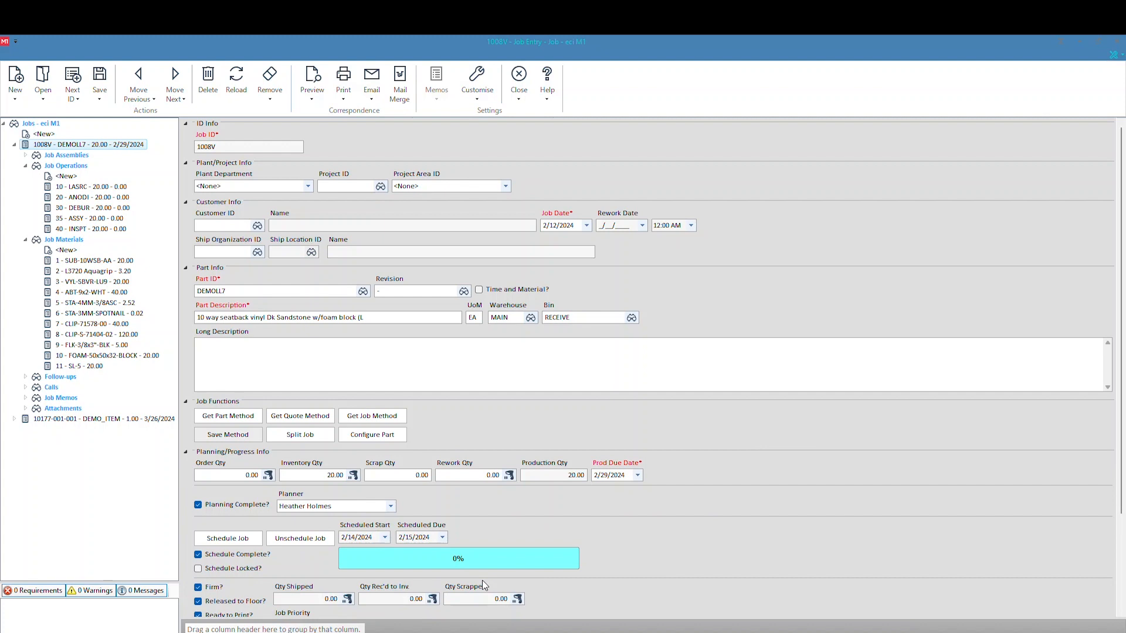
pyautogui.moveTo(423, 430)
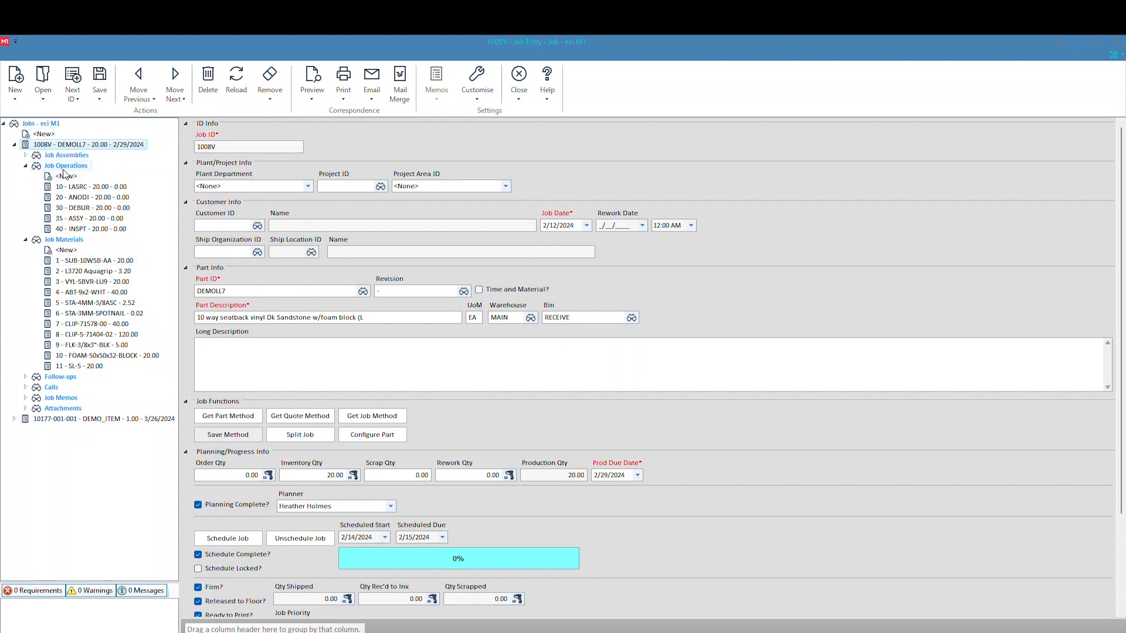
# Show job 1008V's five operations, totaling 11.66 estimated production hours.
pyautogui.click(65, 166)
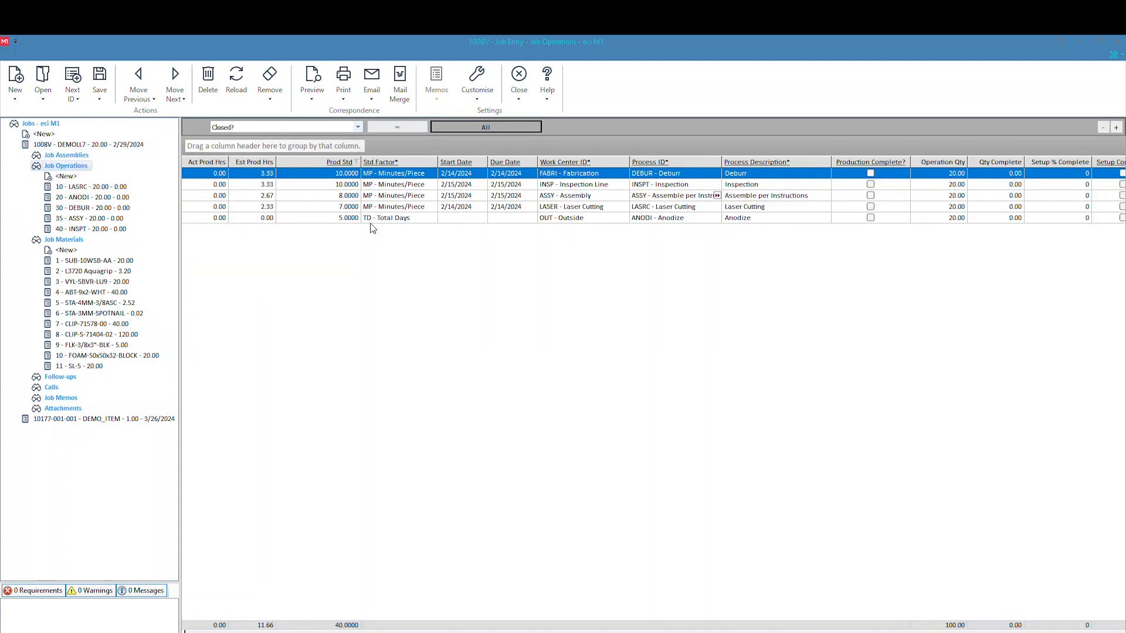
pyautogui.moveTo(228, 186)
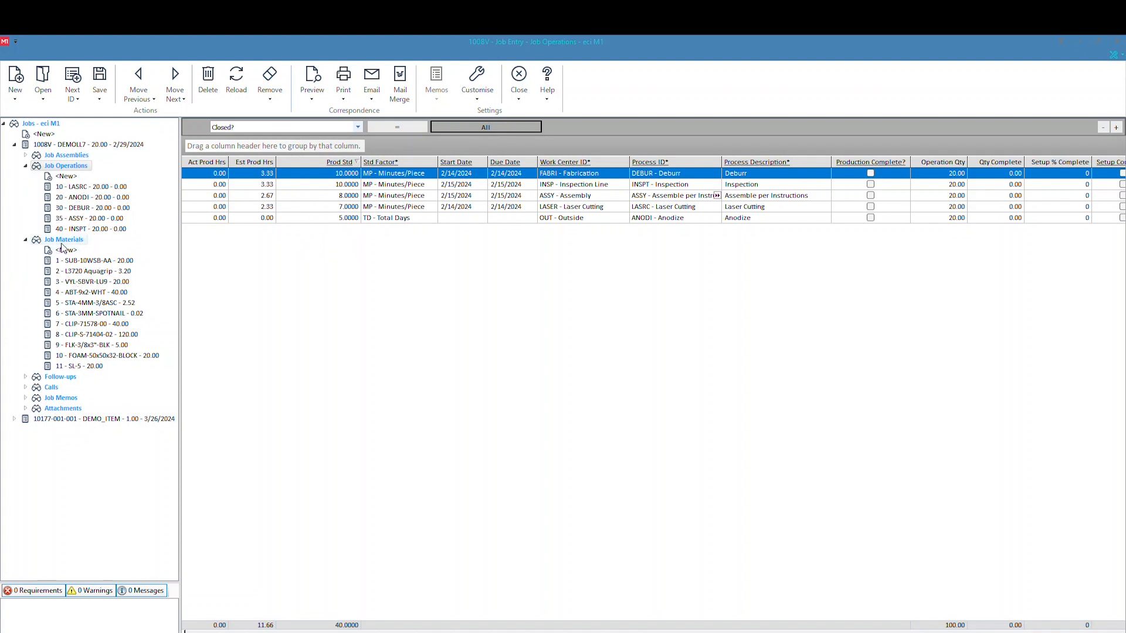
# Display job 1008V's 11 material lines with quantities, warehouse and unit costs.
pyautogui.click(64, 240)
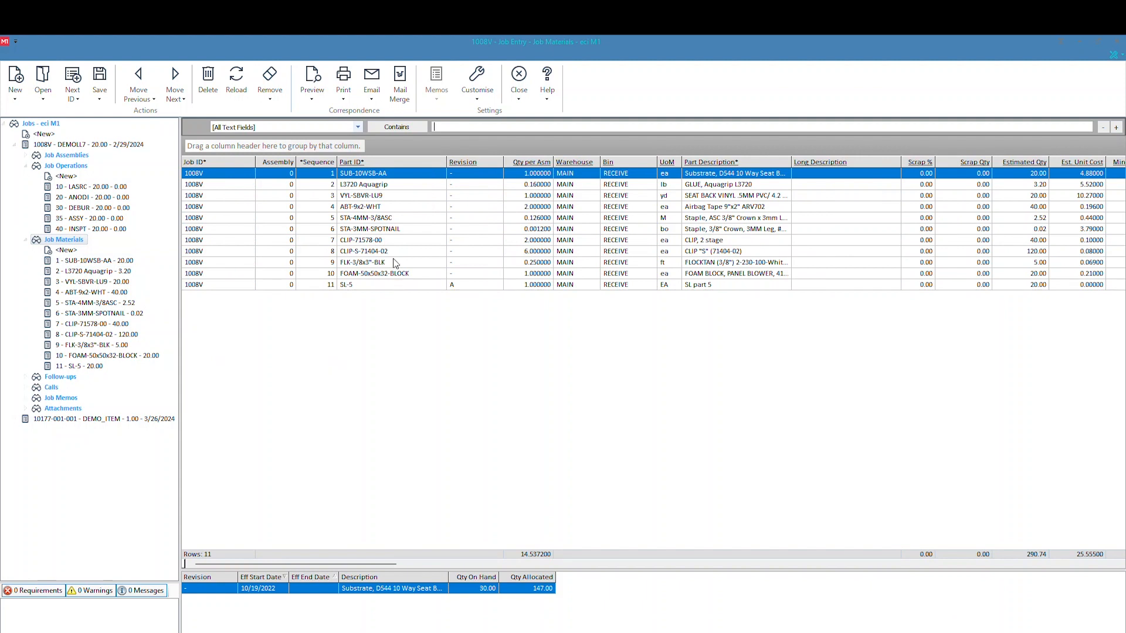
pyautogui.moveTo(688, 148)
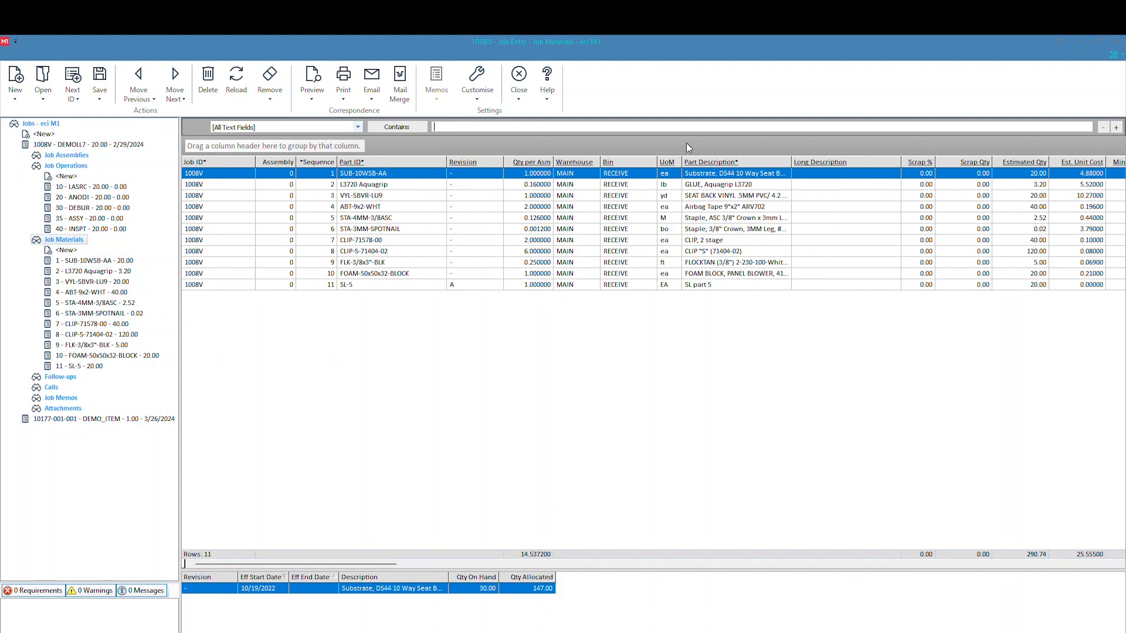
pyautogui.moveTo(1062, 189)
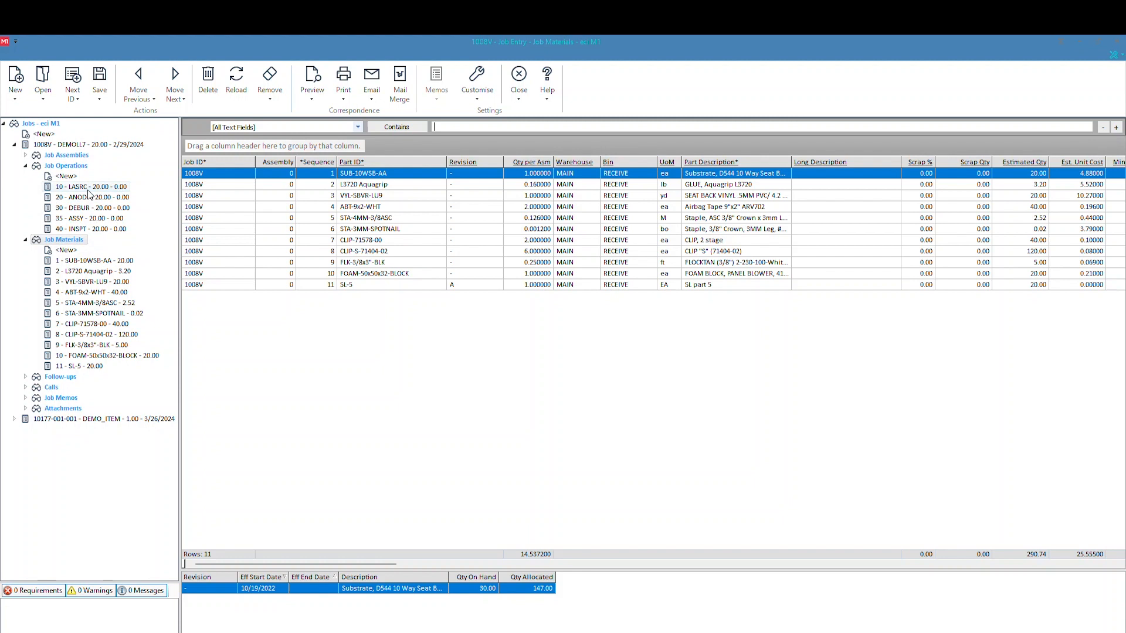
# Open operation 10, Laser Cutting, showing its setup hours, standards and costing rates.
pyautogui.click(91, 187)
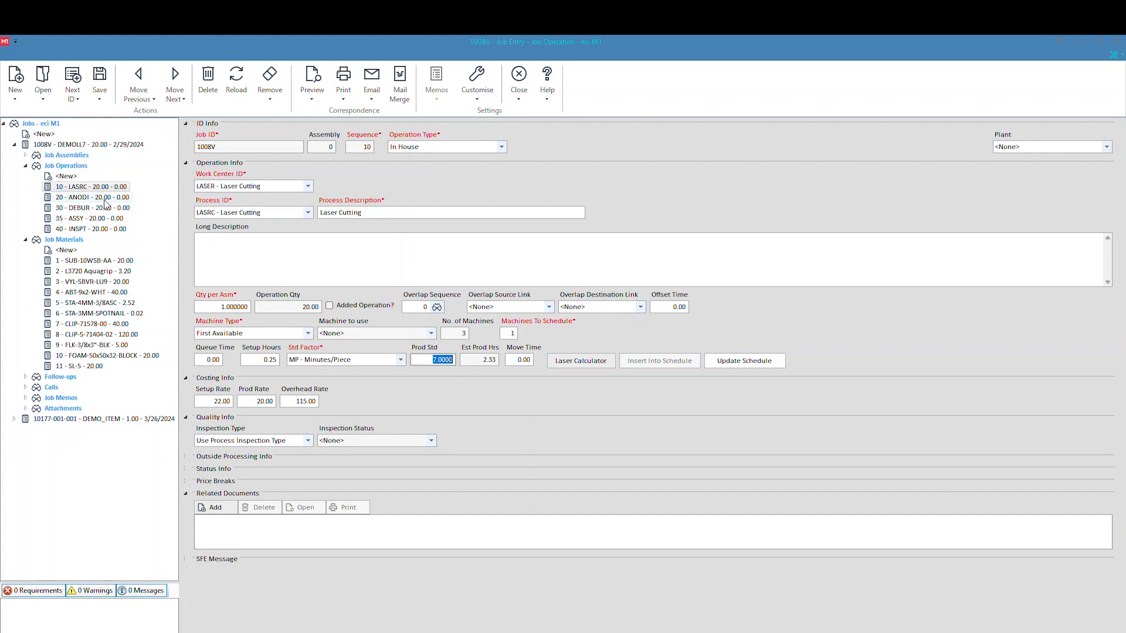
# Open operation 20, Anodize, and check supplier California Custom Coating at 150.00 unit cost.
pyautogui.click(93, 197)
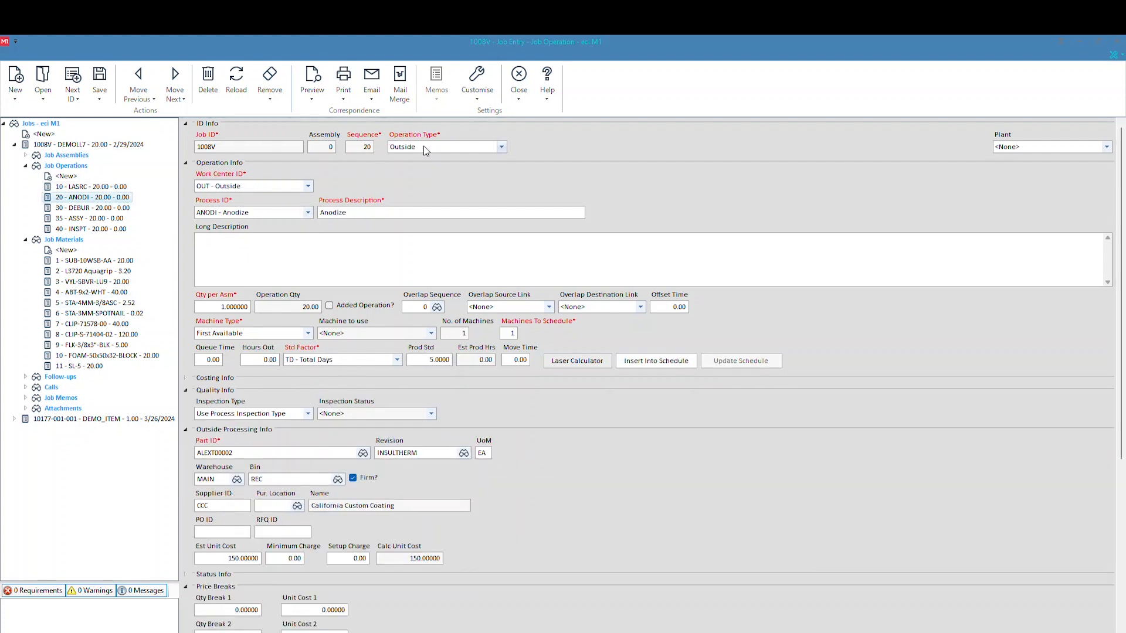
pyautogui.moveTo(299, 182)
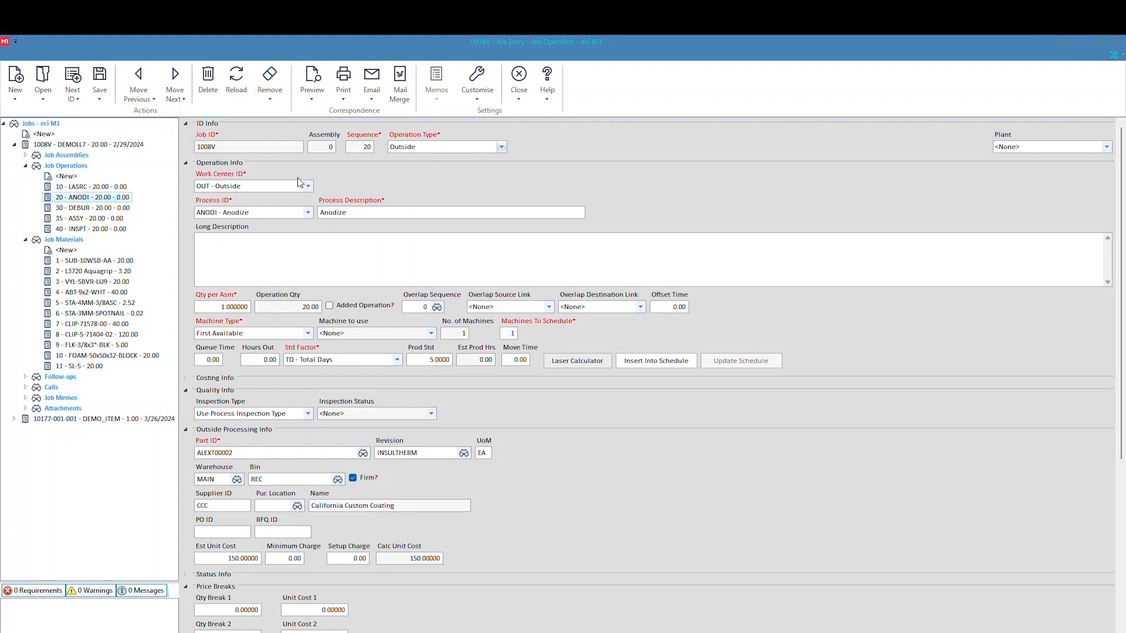
pyautogui.scroll(-3)
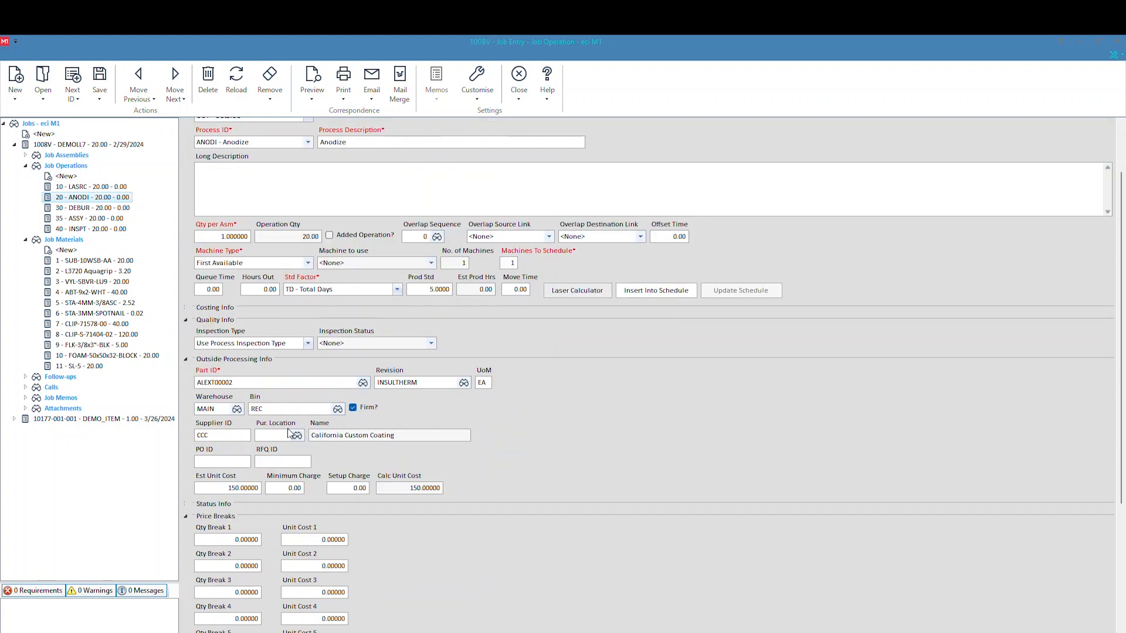
pyautogui.scroll(3)
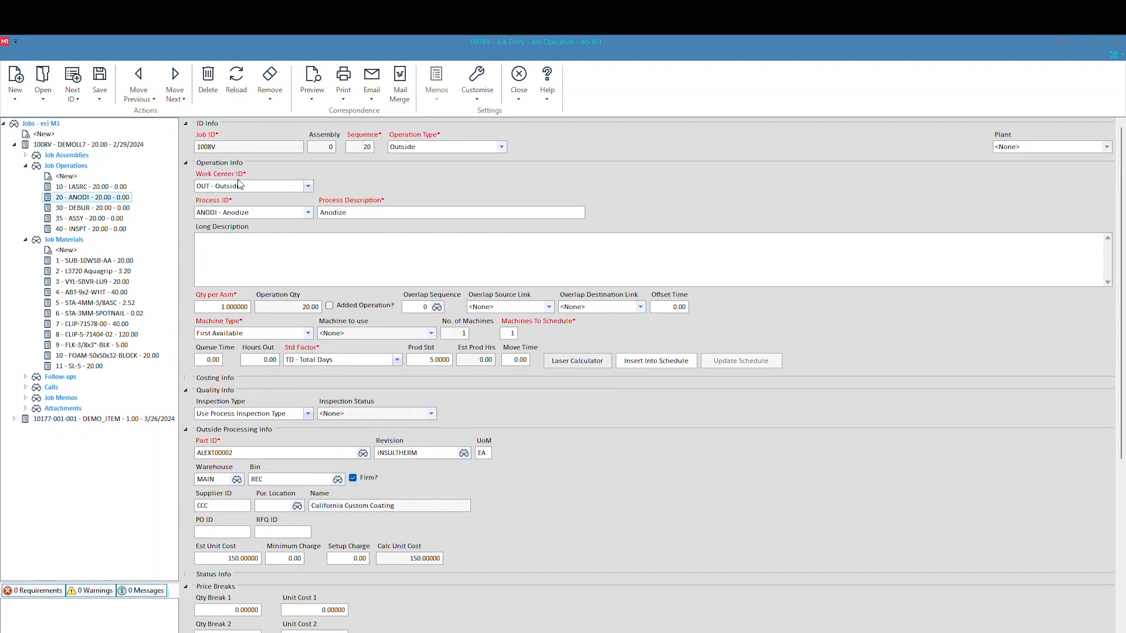
pyautogui.scroll(-3)
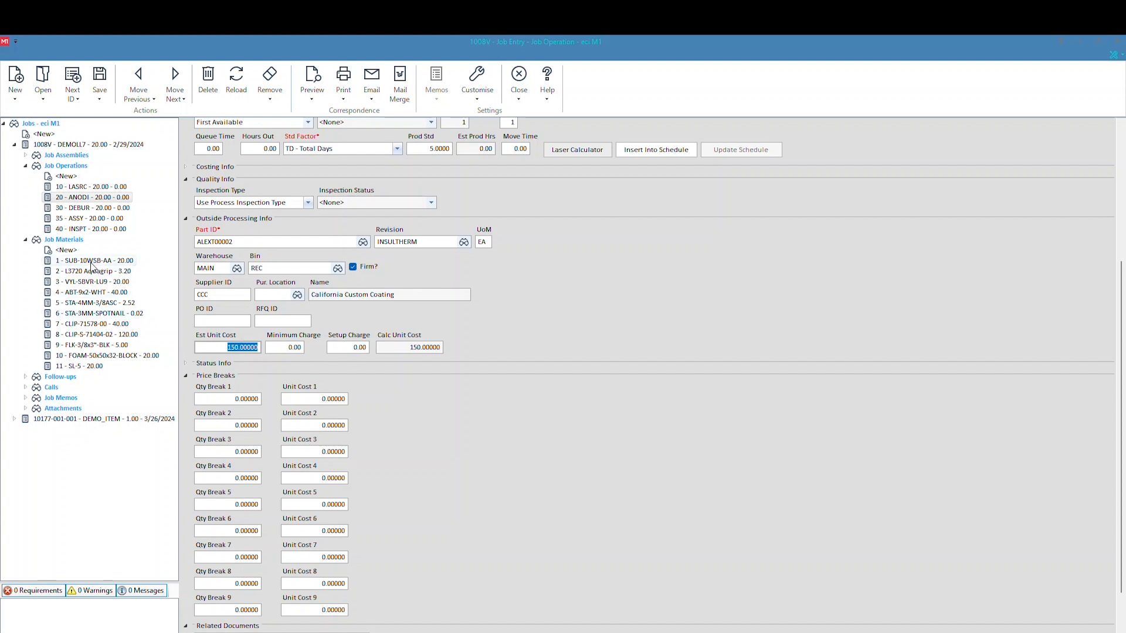
pyautogui.click(94, 259)
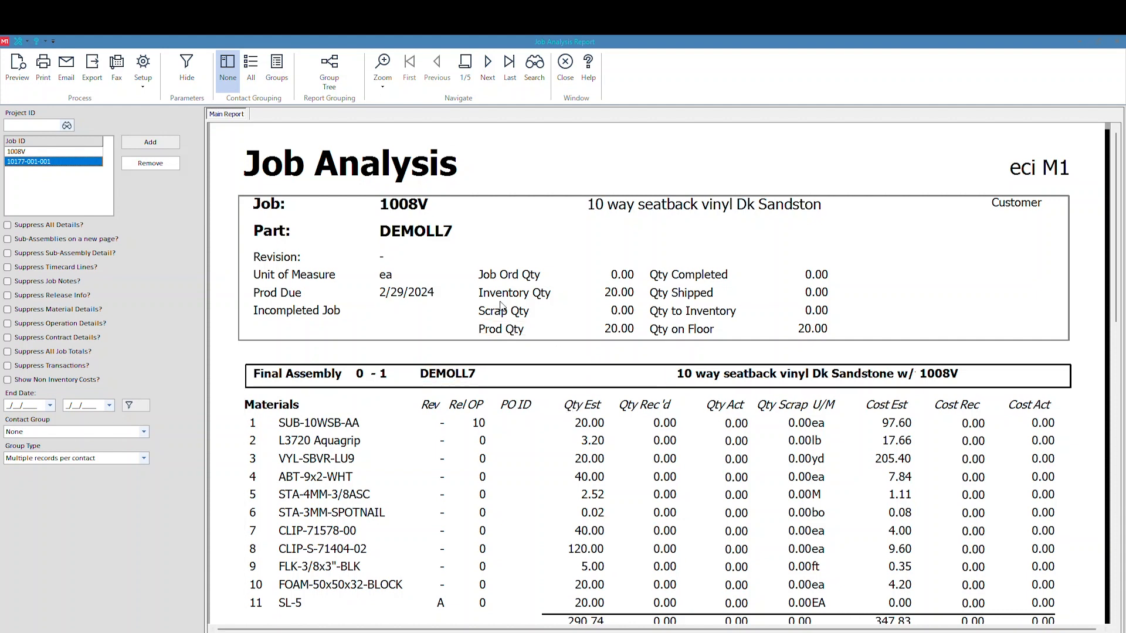
# Scroll to job 1008V's Job Status Summary: 5,752.21 estimated cost, 287.61 unit cost.
pyautogui.scroll(-3)
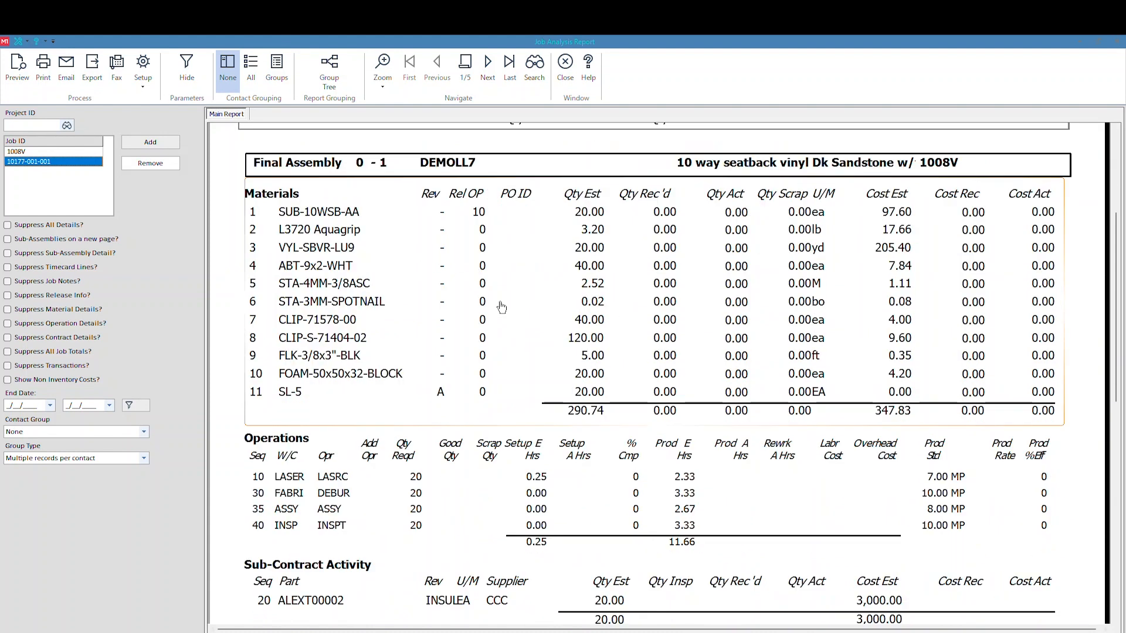
pyautogui.scroll(3)
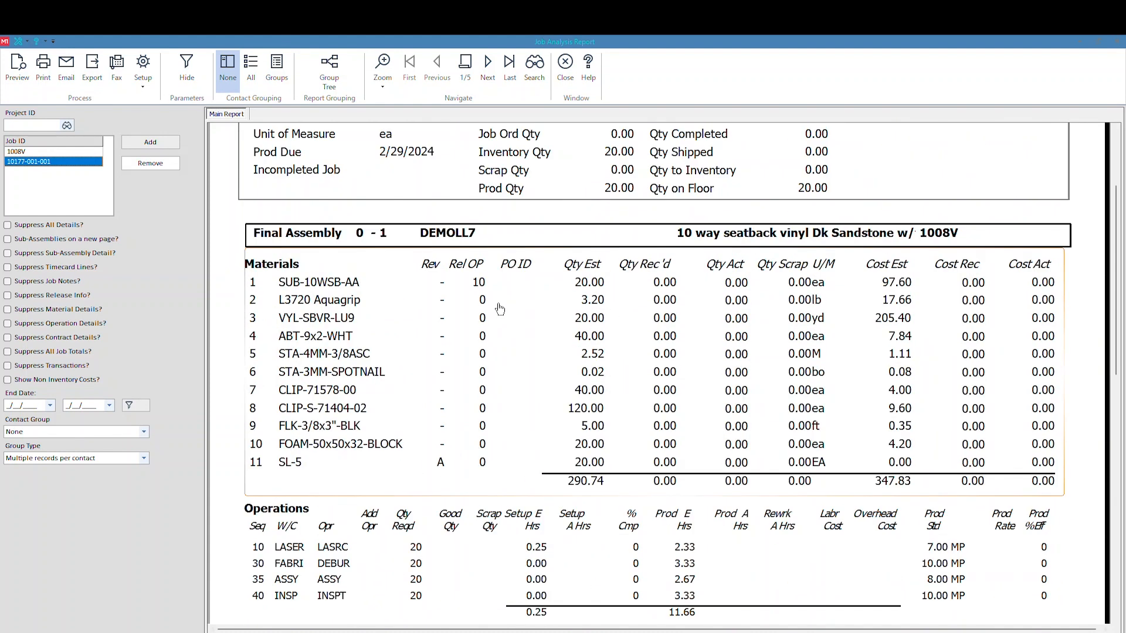
pyautogui.scroll(-3)
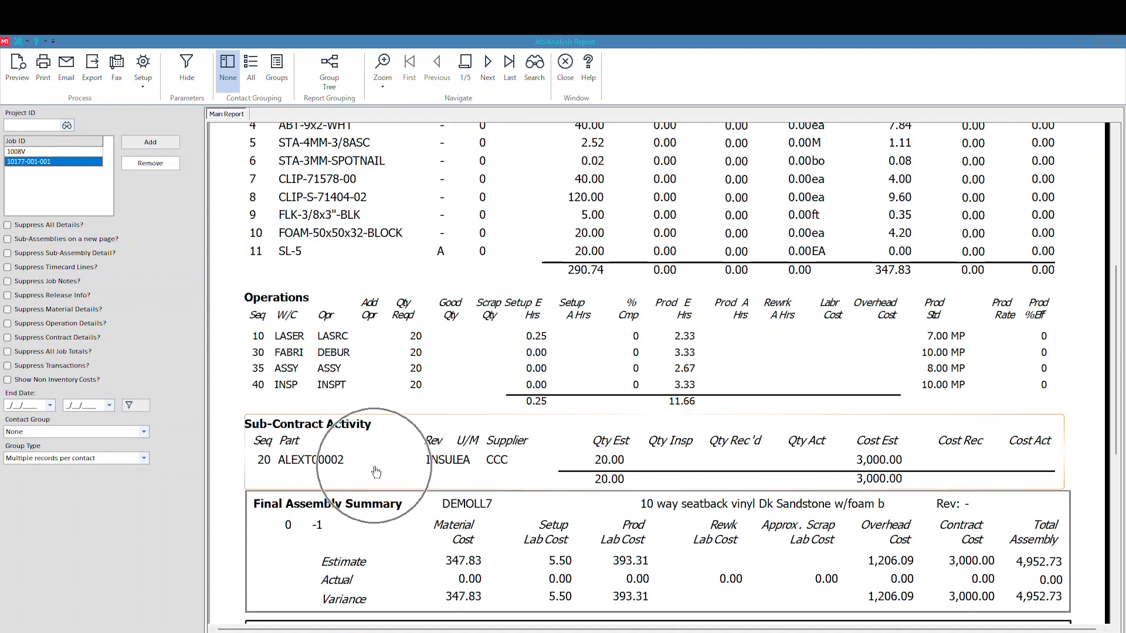
pyautogui.scroll(-3)
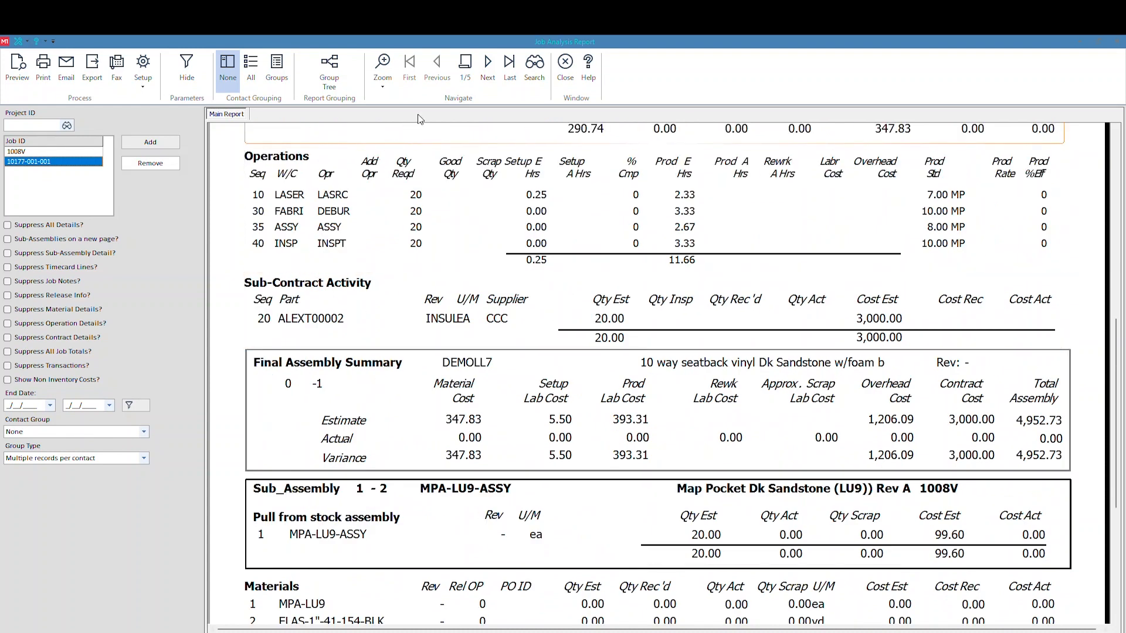
pyautogui.click(488, 66)
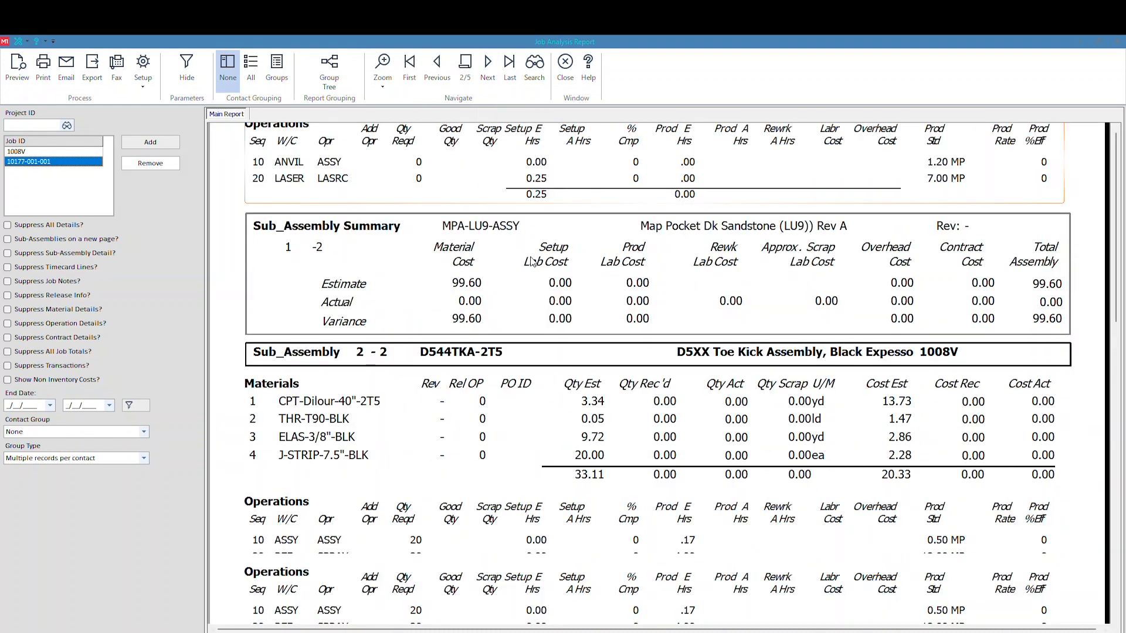
pyautogui.scroll(-3)
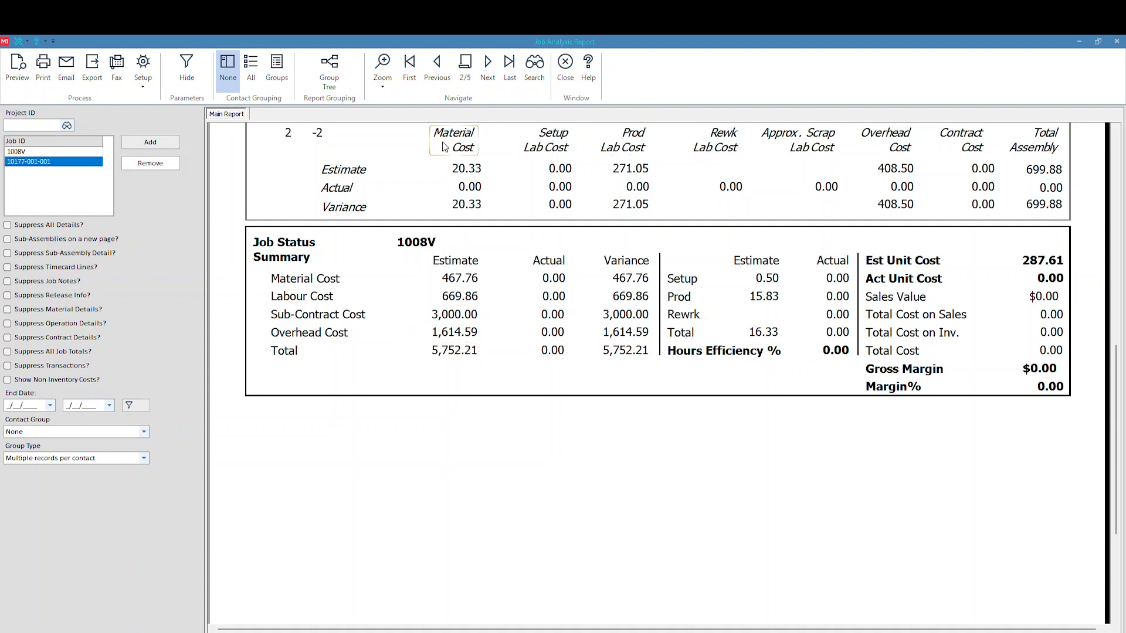
pyautogui.moveTo(437, 68)
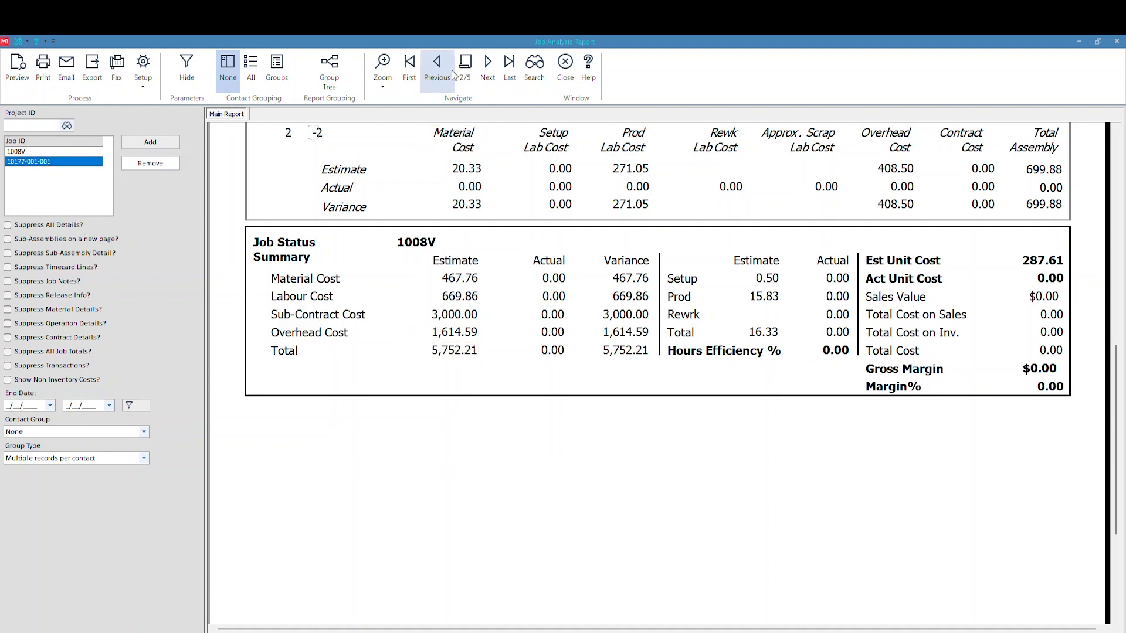
pyautogui.click(436, 65)
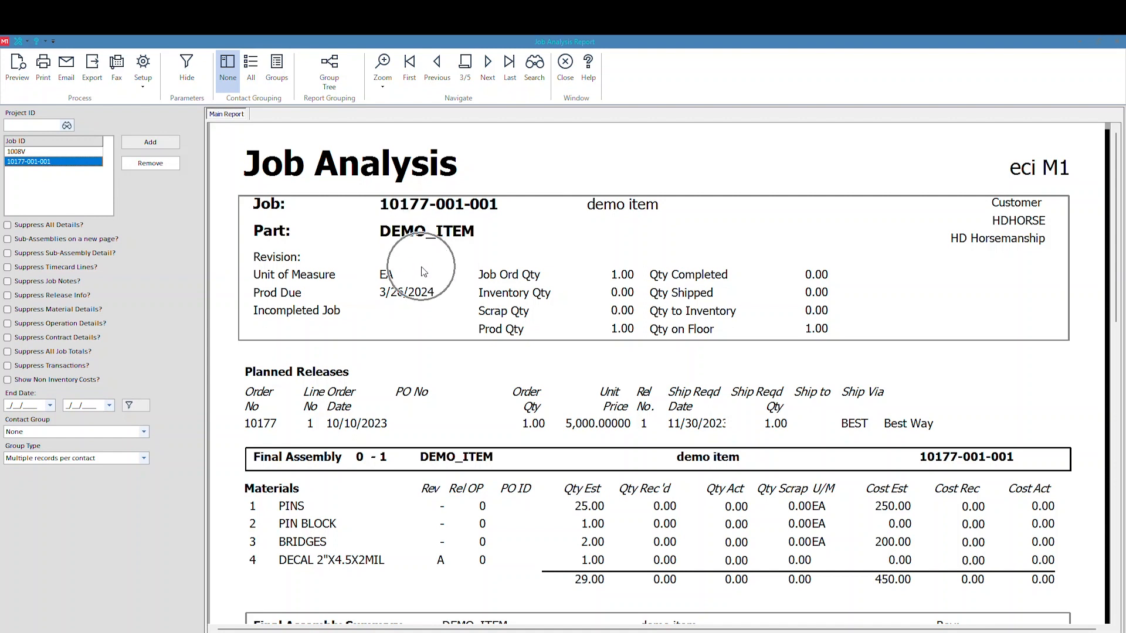
pyautogui.moveTo(596, 396)
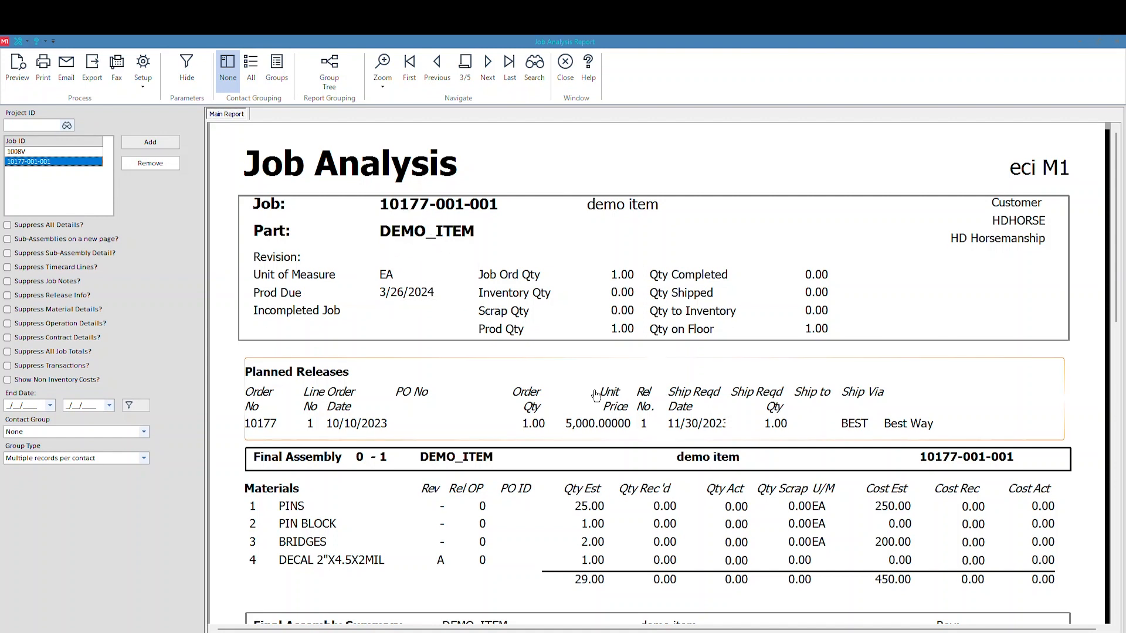
pyautogui.scroll(-3)
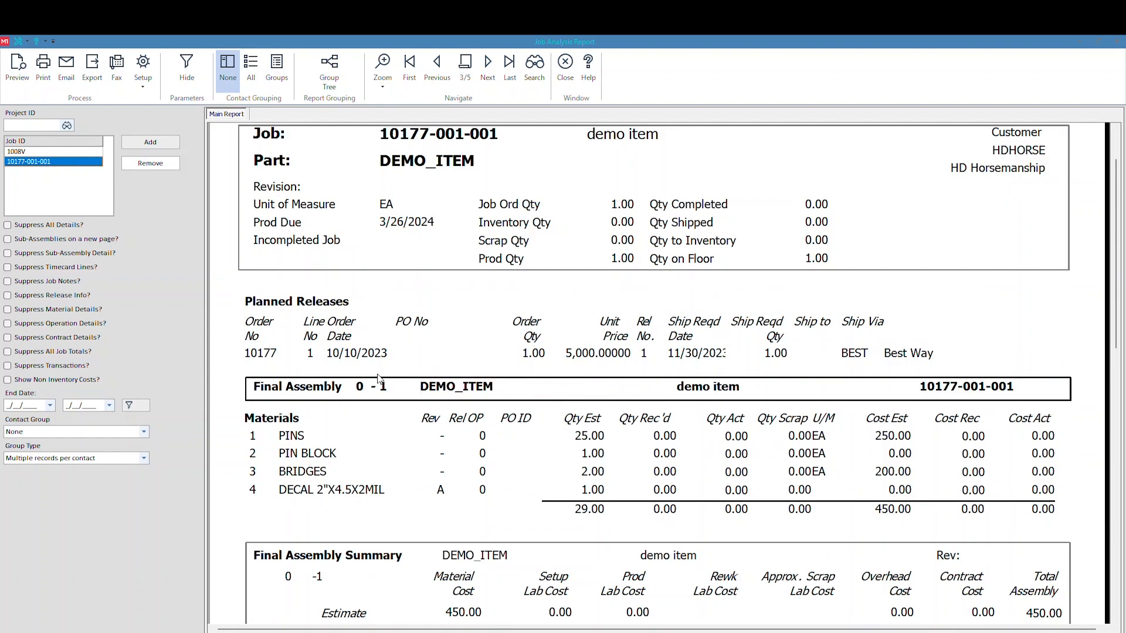
pyautogui.scroll(-3)
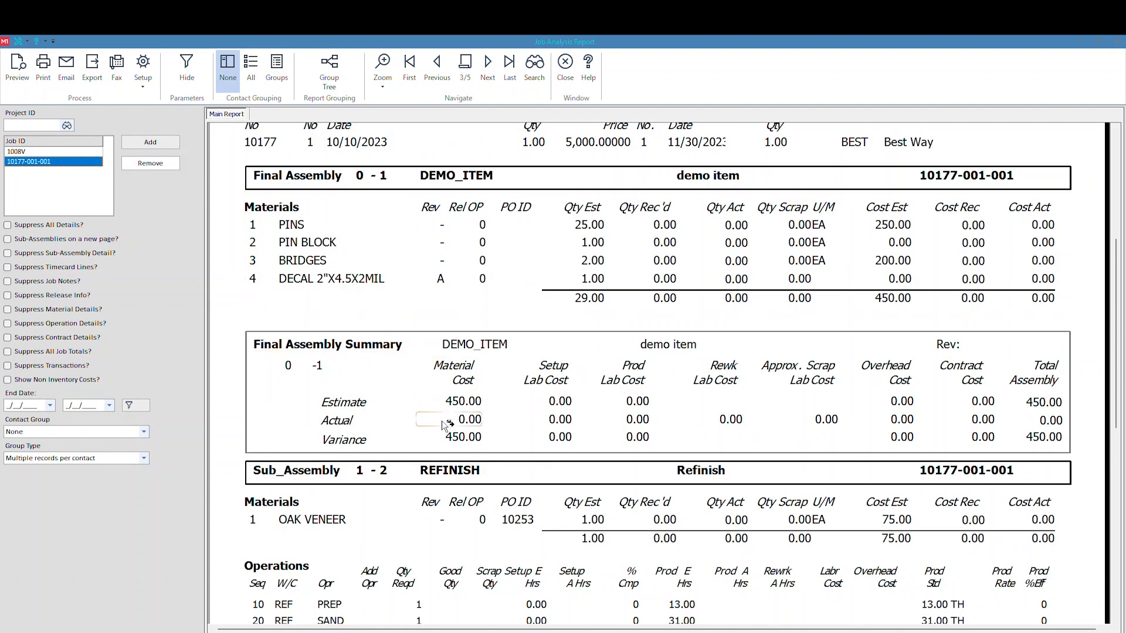
pyautogui.scroll(-3)
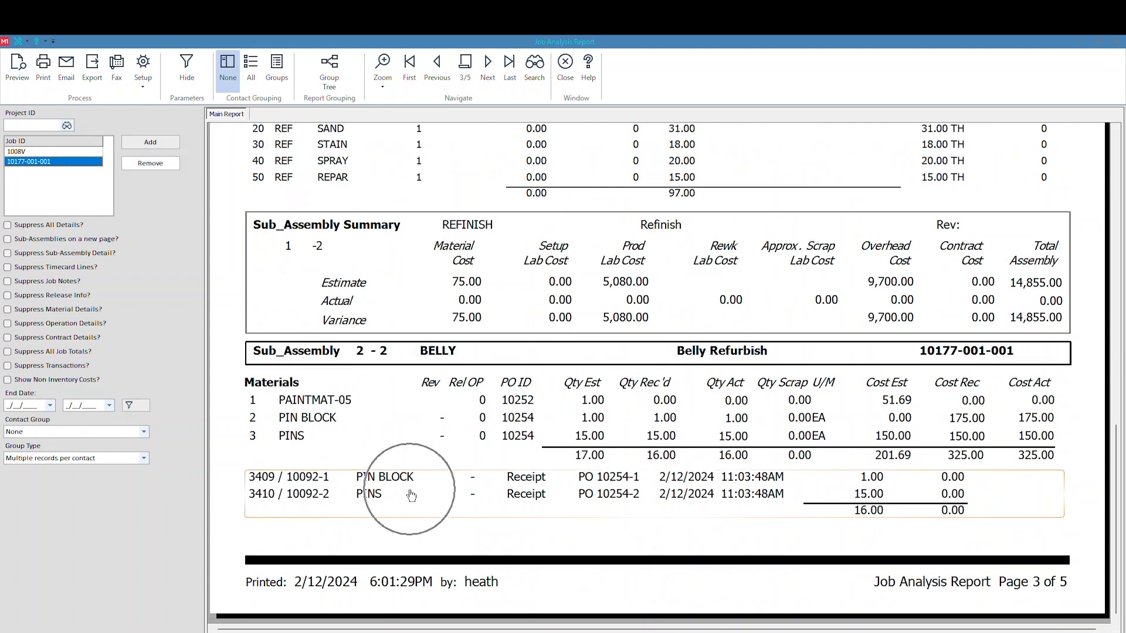
pyautogui.moveTo(515, 497)
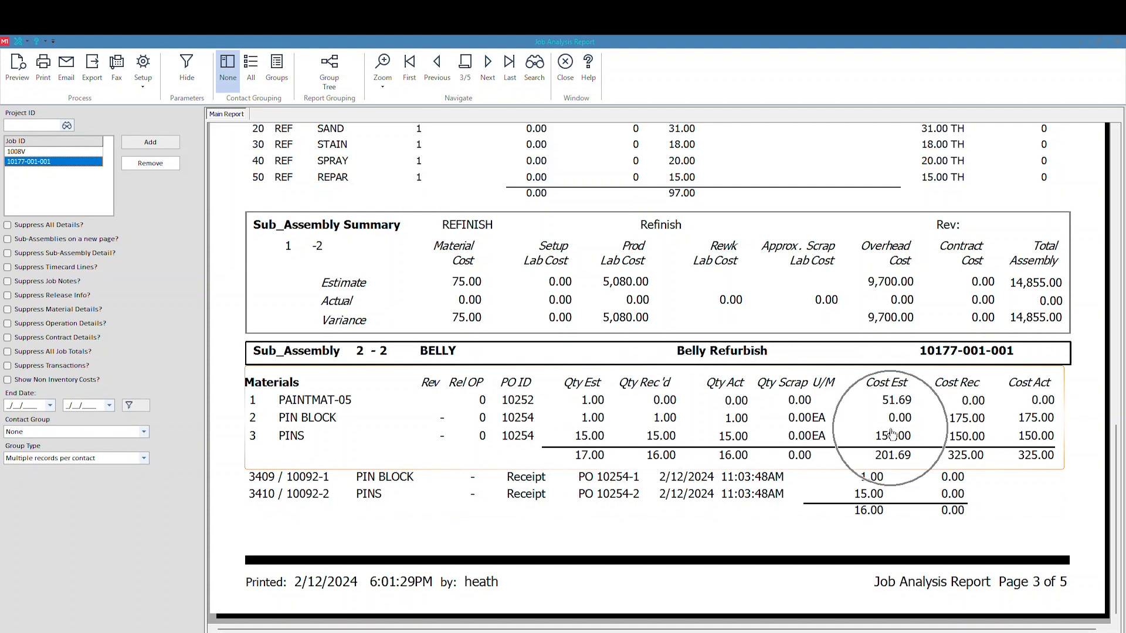
pyautogui.moveTo(966, 420)
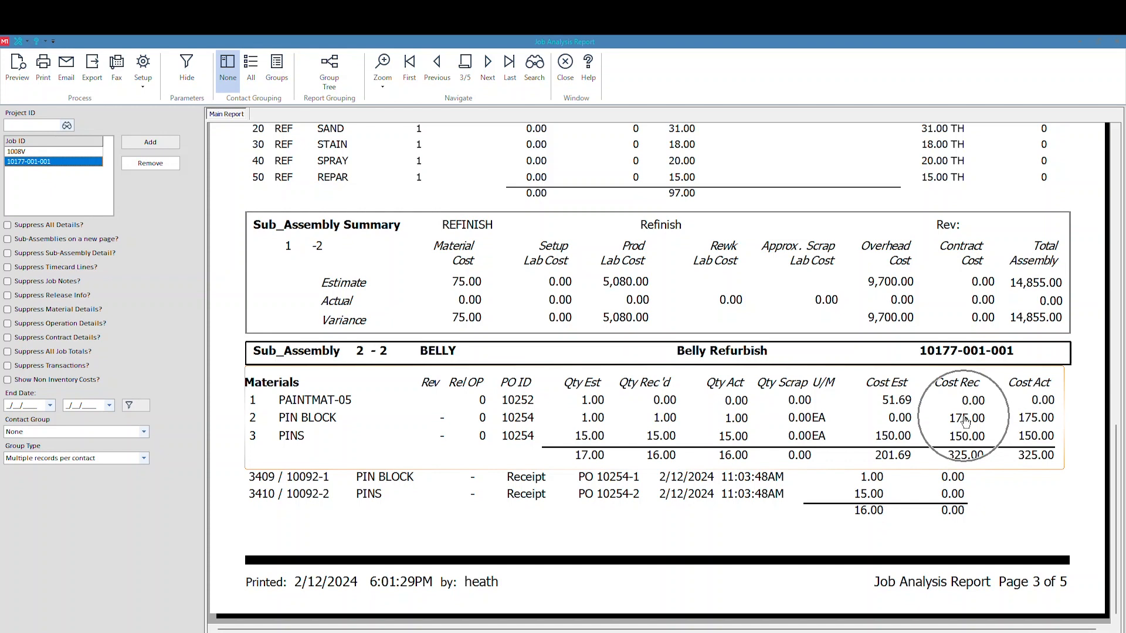
pyautogui.moveTo(1032, 429)
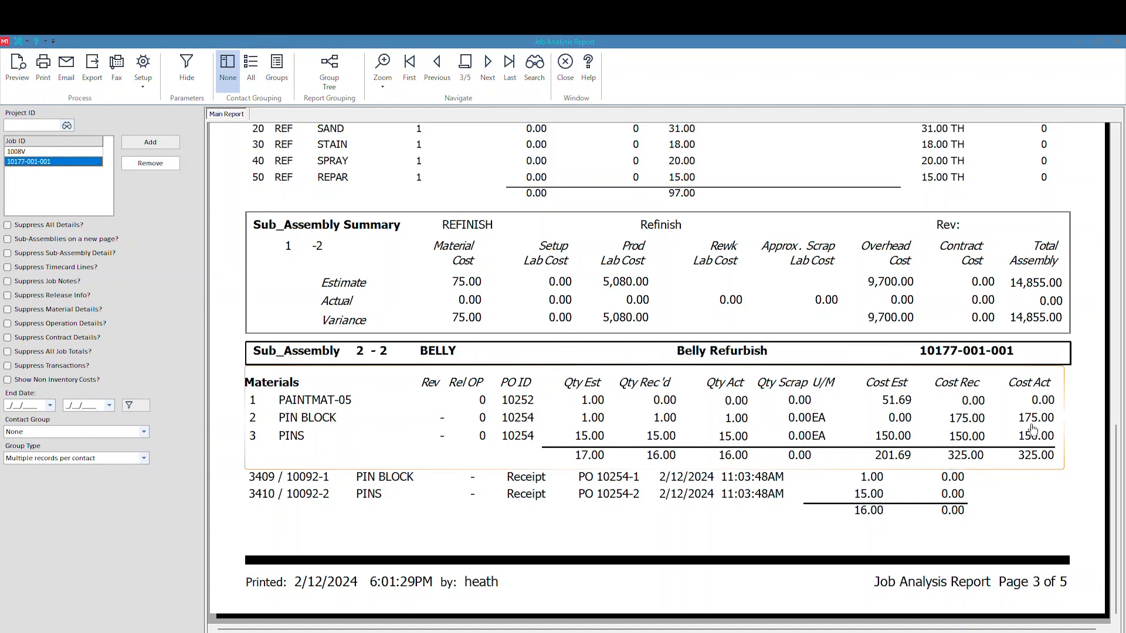
pyautogui.click(510, 64)
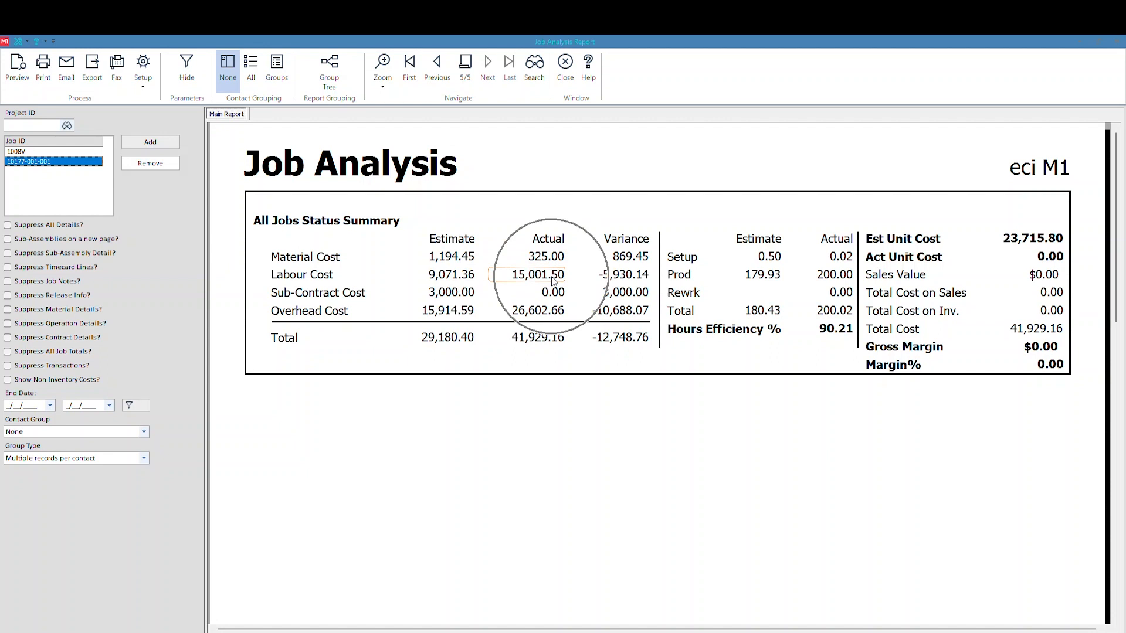
pyautogui.moveTo(436, 71)
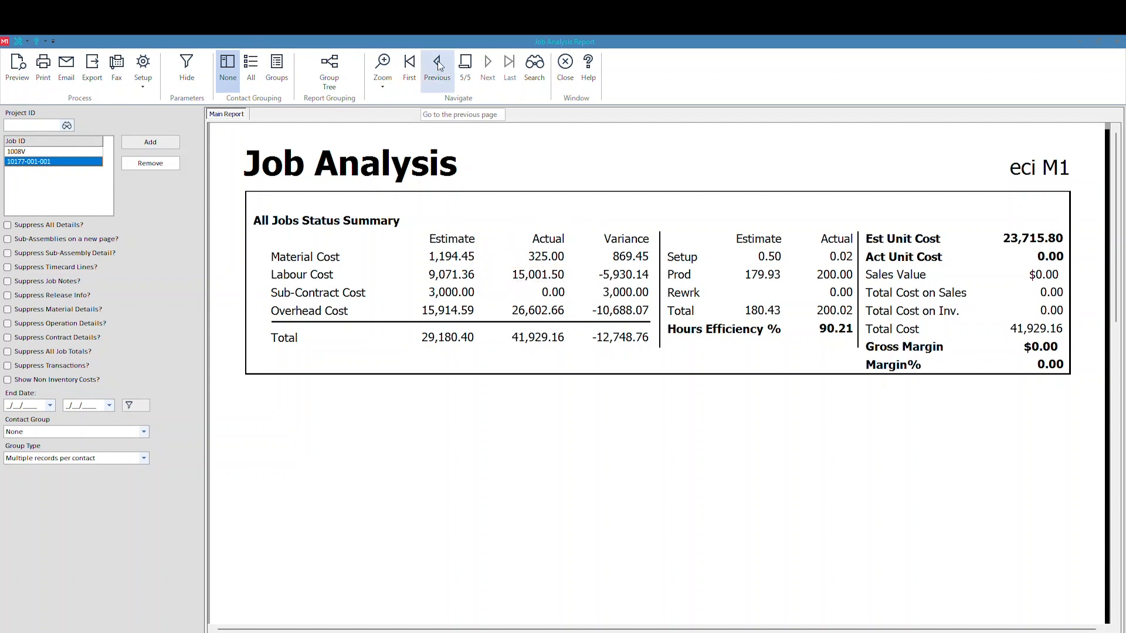
pyautogui.click(436, 61)
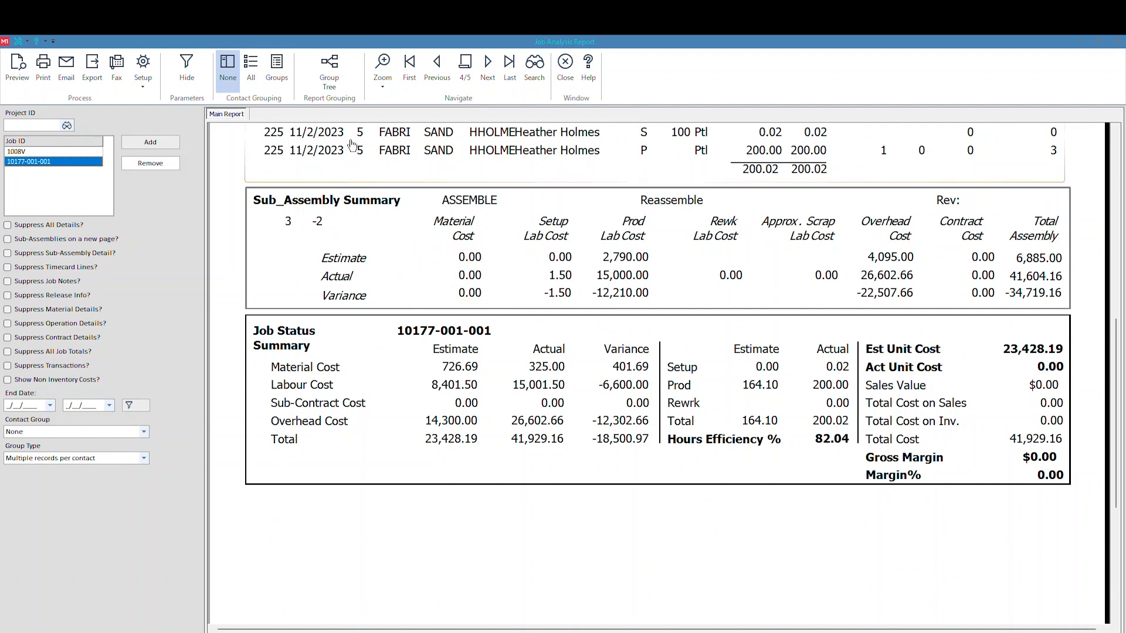
pyautogui.moveTo(638, 157)
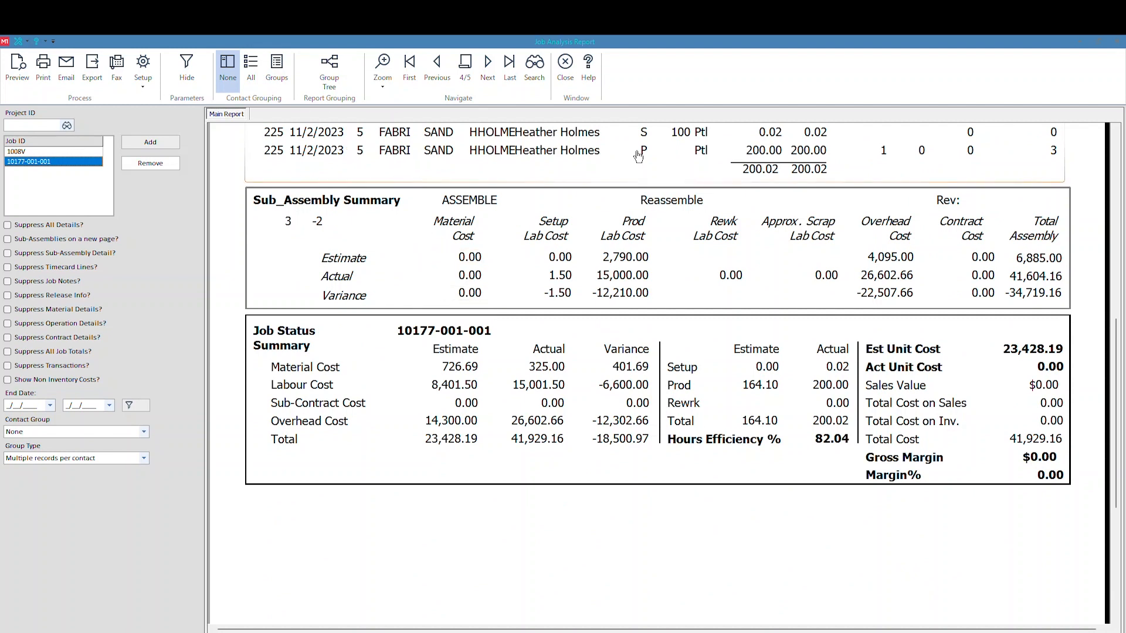
pyautogui.moveTo(756, 141)
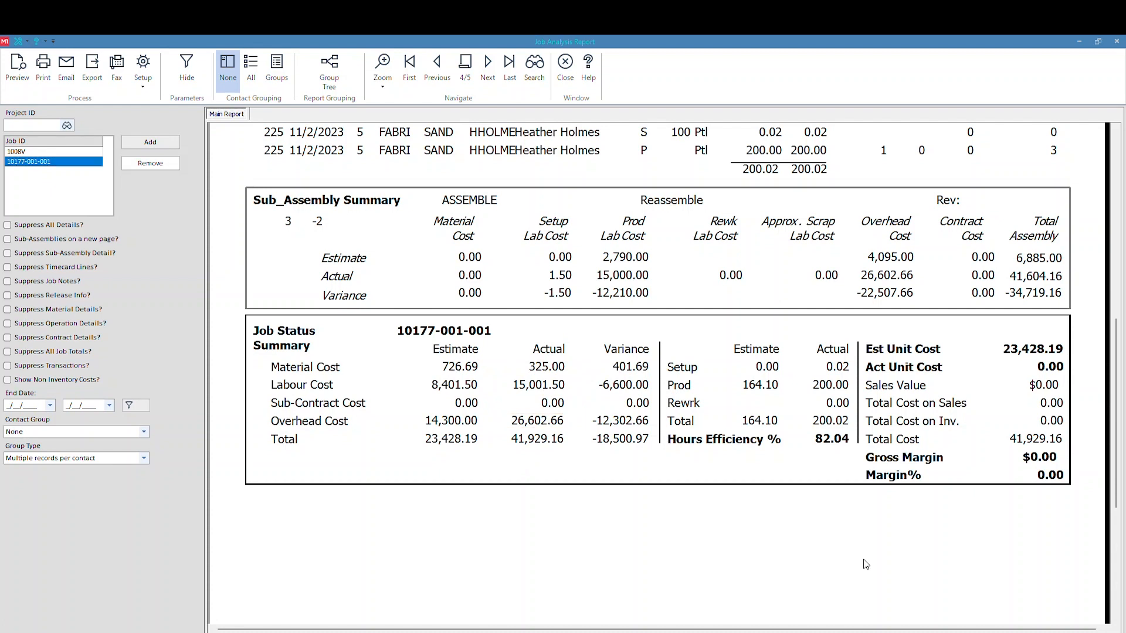
pyautogui.moveTo(693, 537)
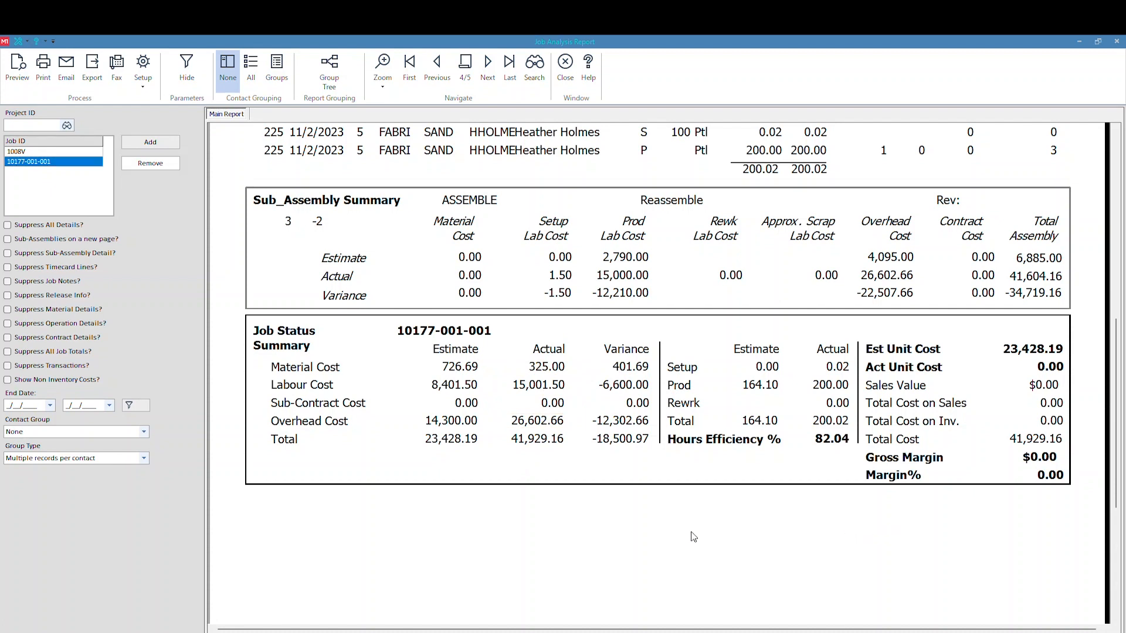
pyautogui.moveTo(499, 532)
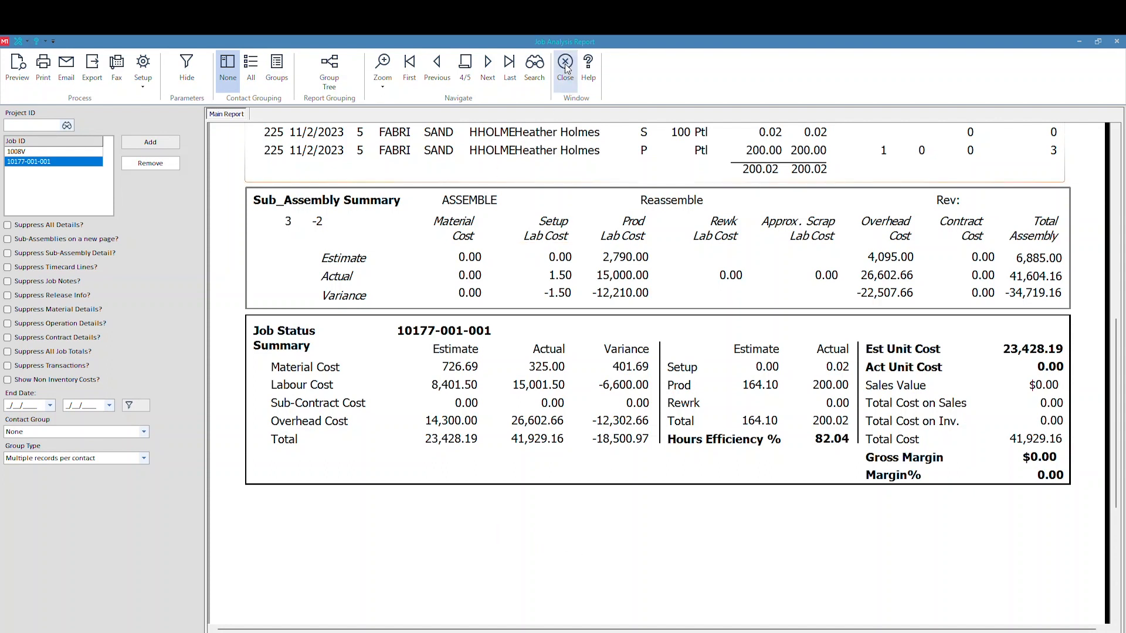
# Close the Job Analysis report, returning to job 1008V's entry form.
pyautogui.click(564, 64)
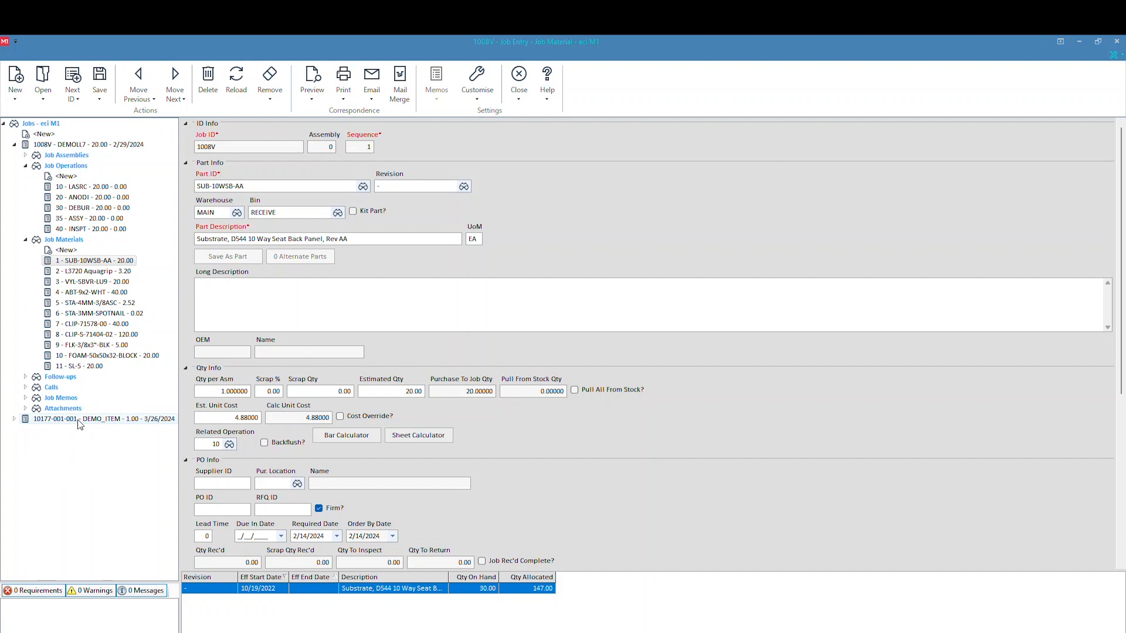
pyautogui.click(55, 419)
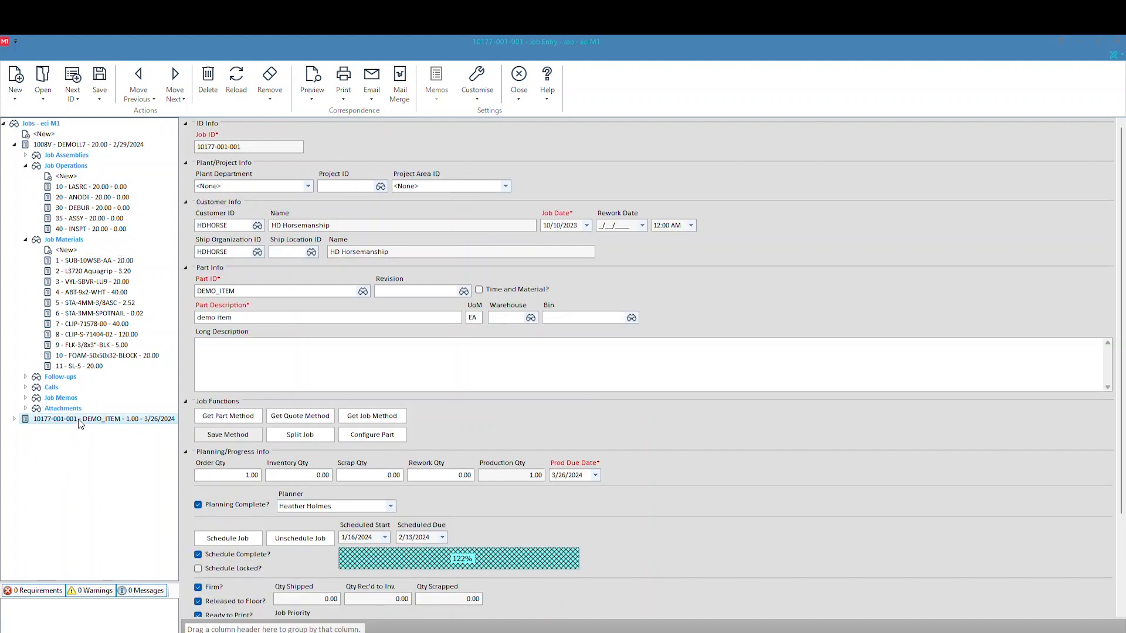
pyautogui.rightClick(248, 147)
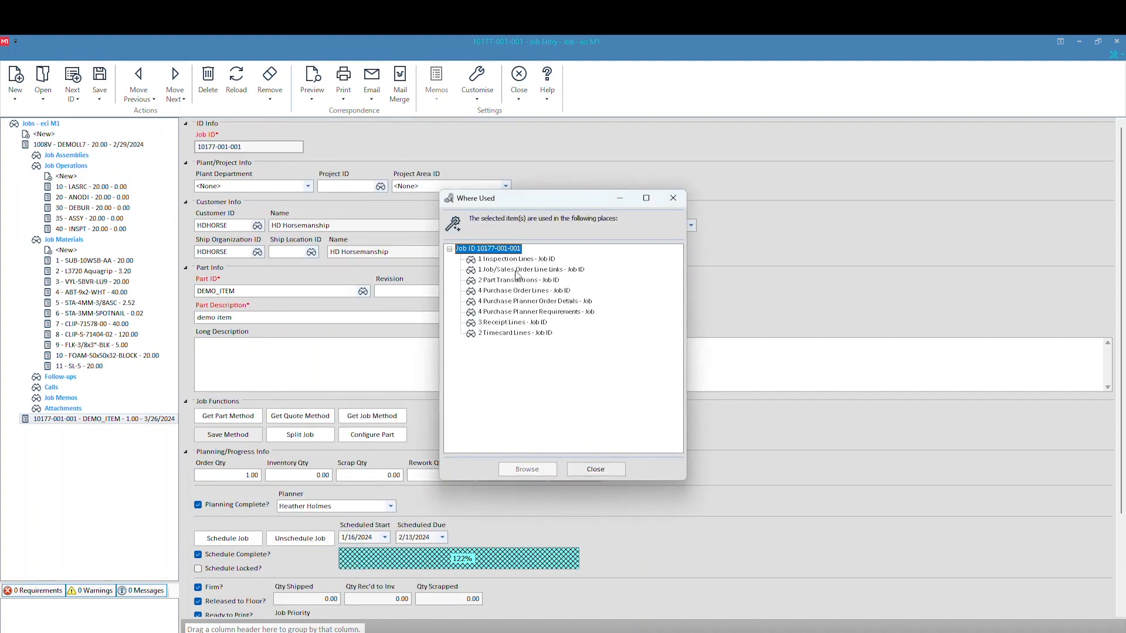
pyautogui.click(515, 332)
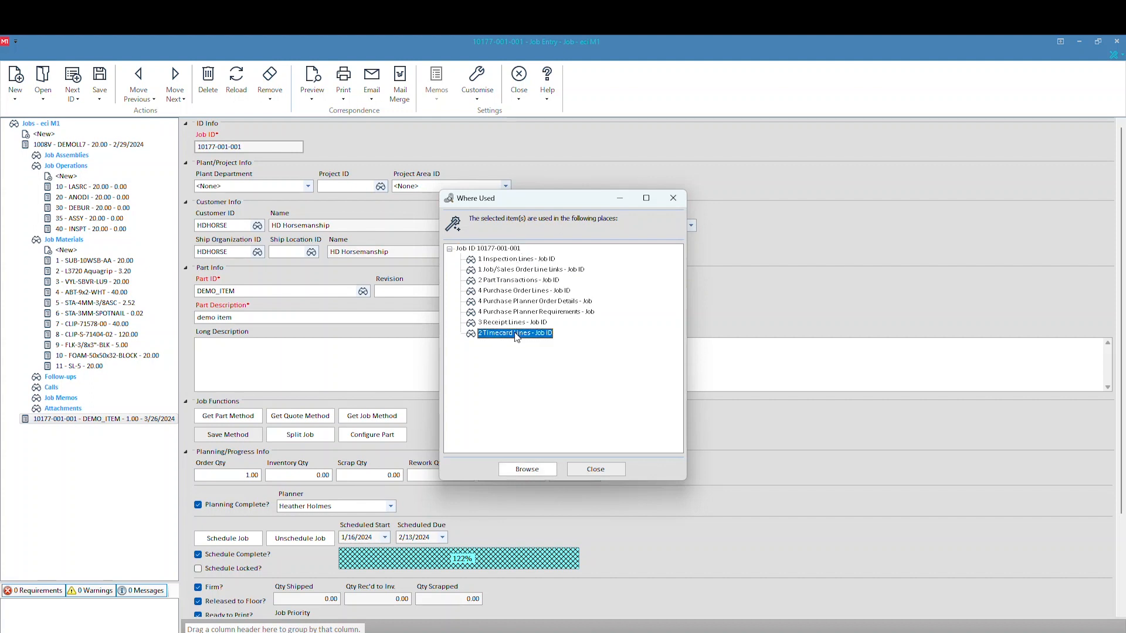
pyautogui.click(511, 322)
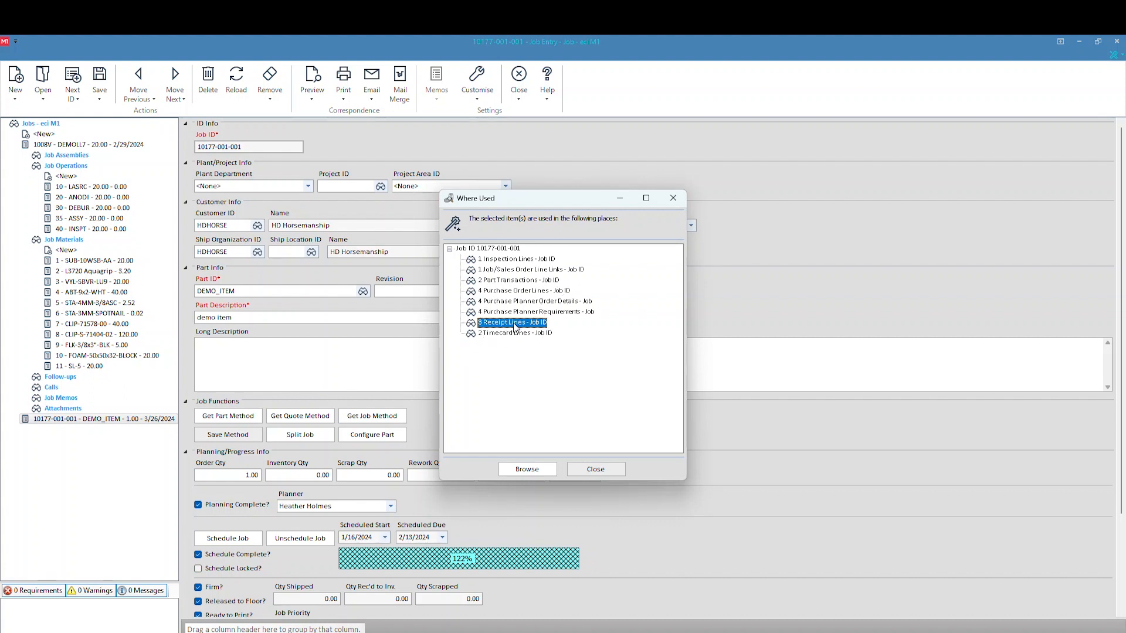
pyautogui.click(527, 469)
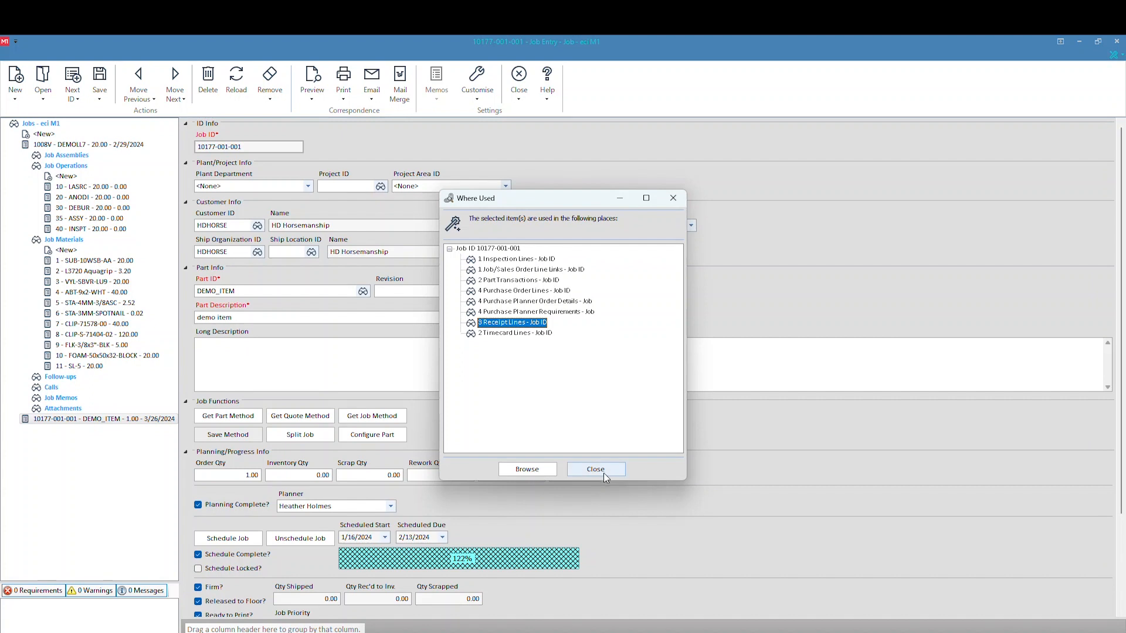
pyautogui.click(595, 469)
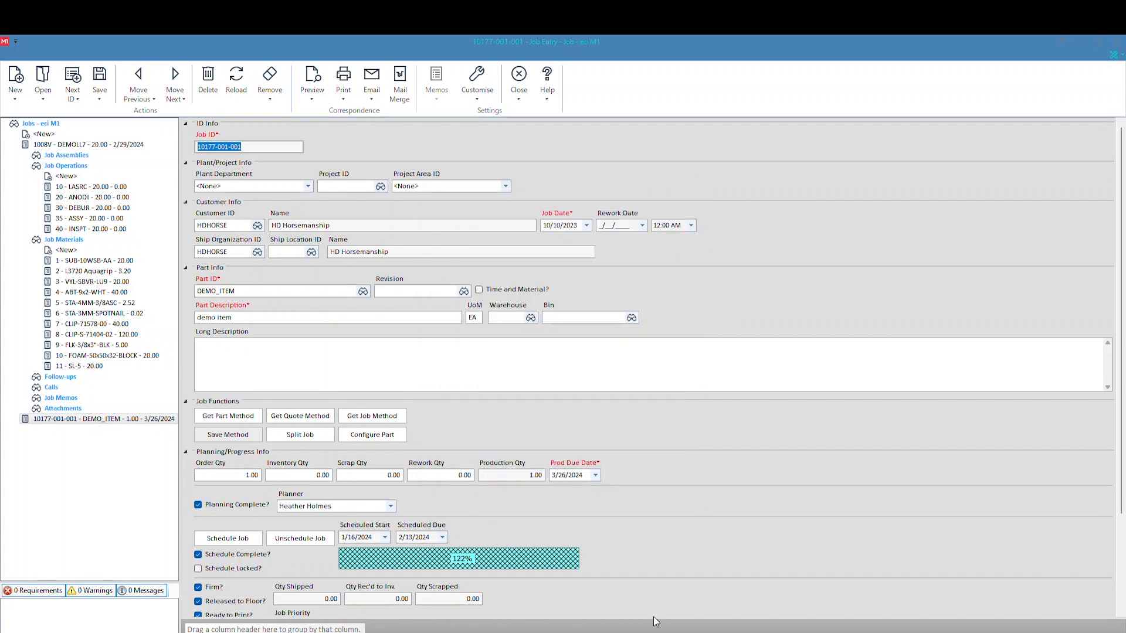
pyautogui.moveTo(653, 618)
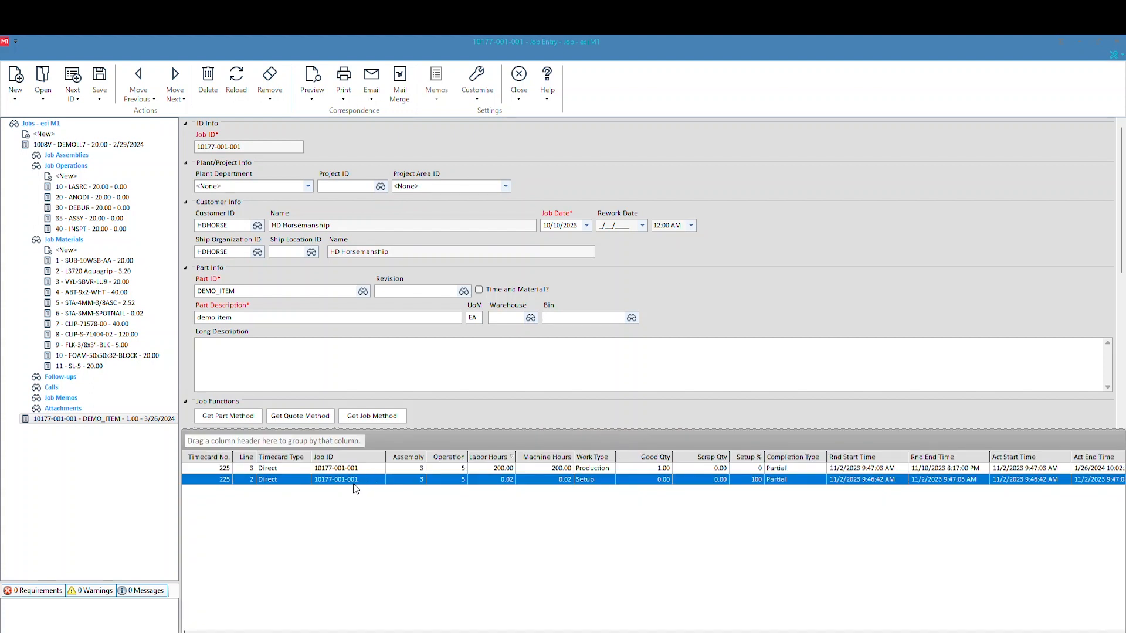
pyautogui.moveTo(220, 487)
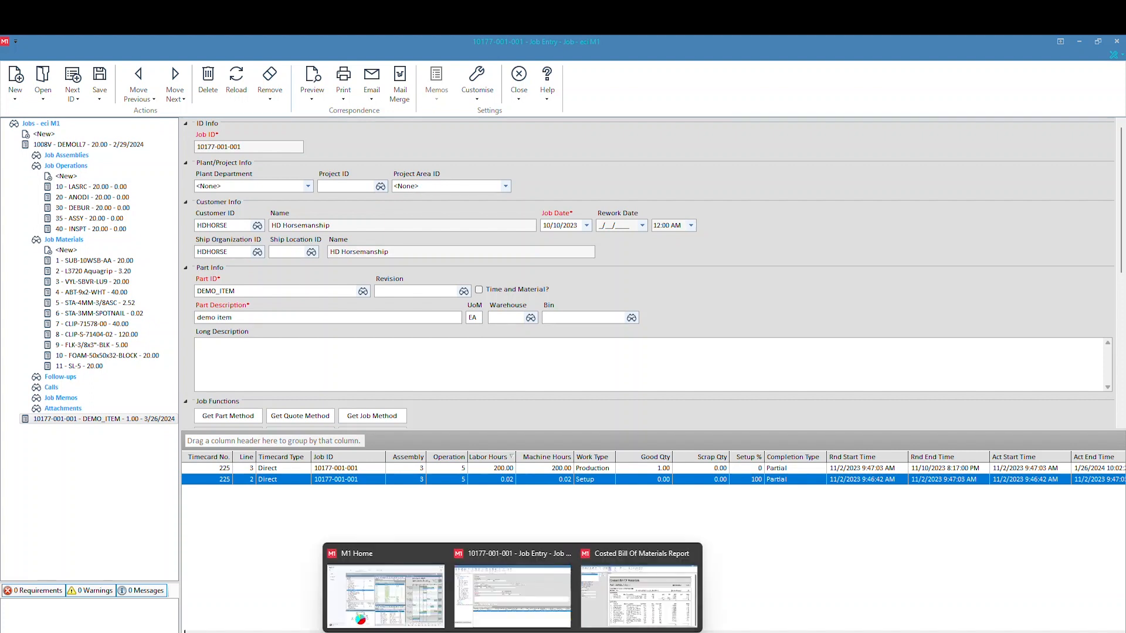
# Switch to the Costed Bill of Materials report for part DEMOLL7.
pyautogui.click(637, 596)
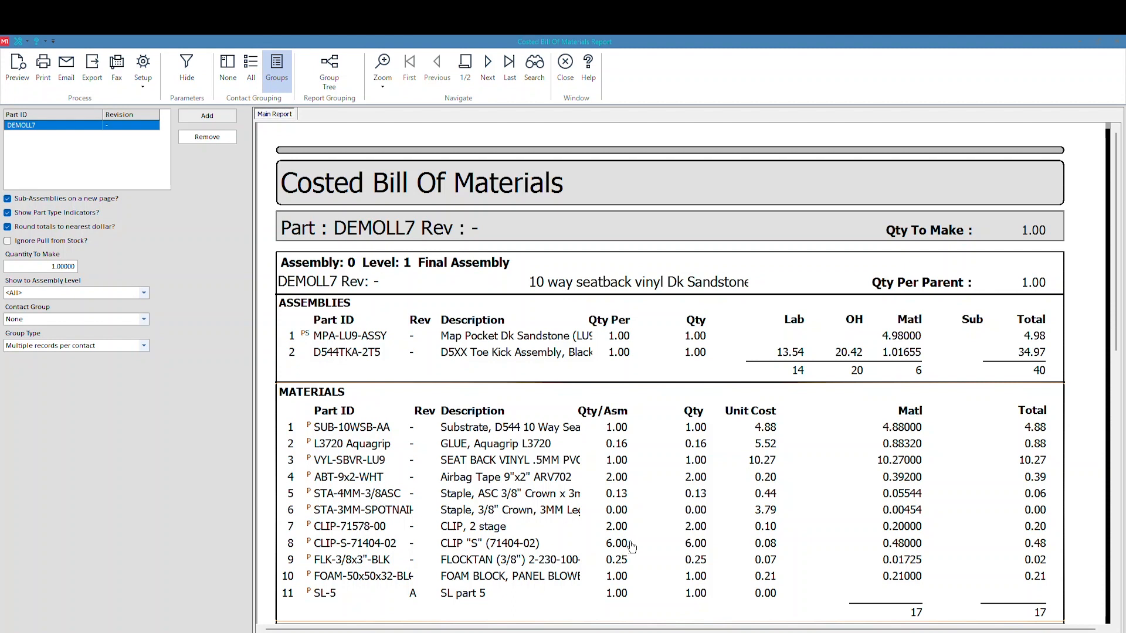
pyautogui.moveTo(567, 425)
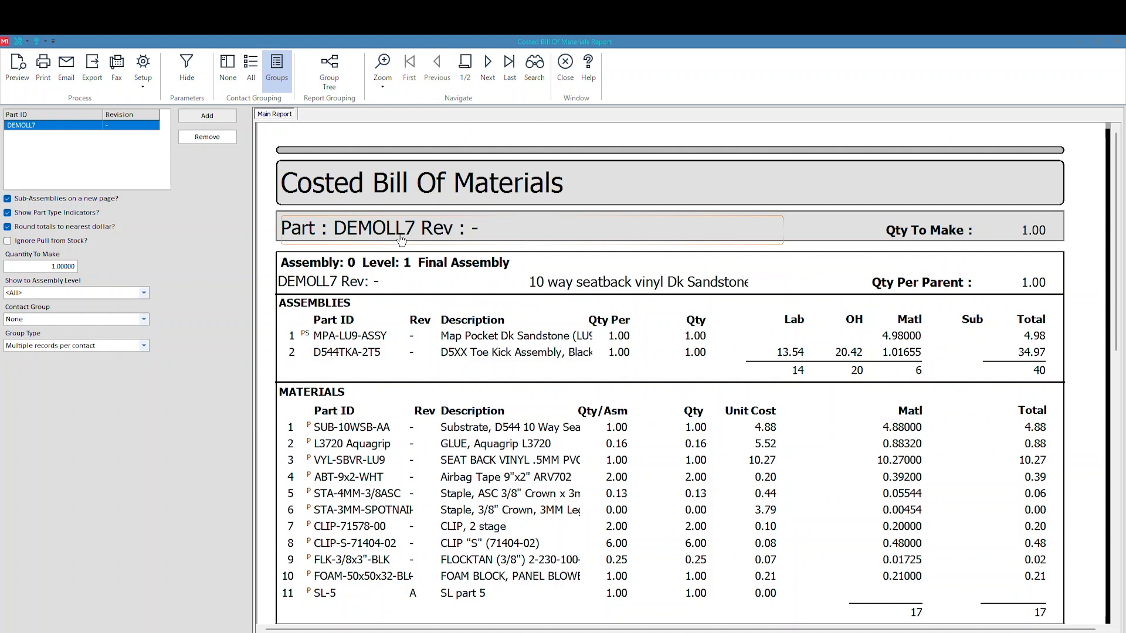
# Scroll through DEMOLL7's costed BOM, then close it to return to the dashboard.
pyautogui.scroll(-3)
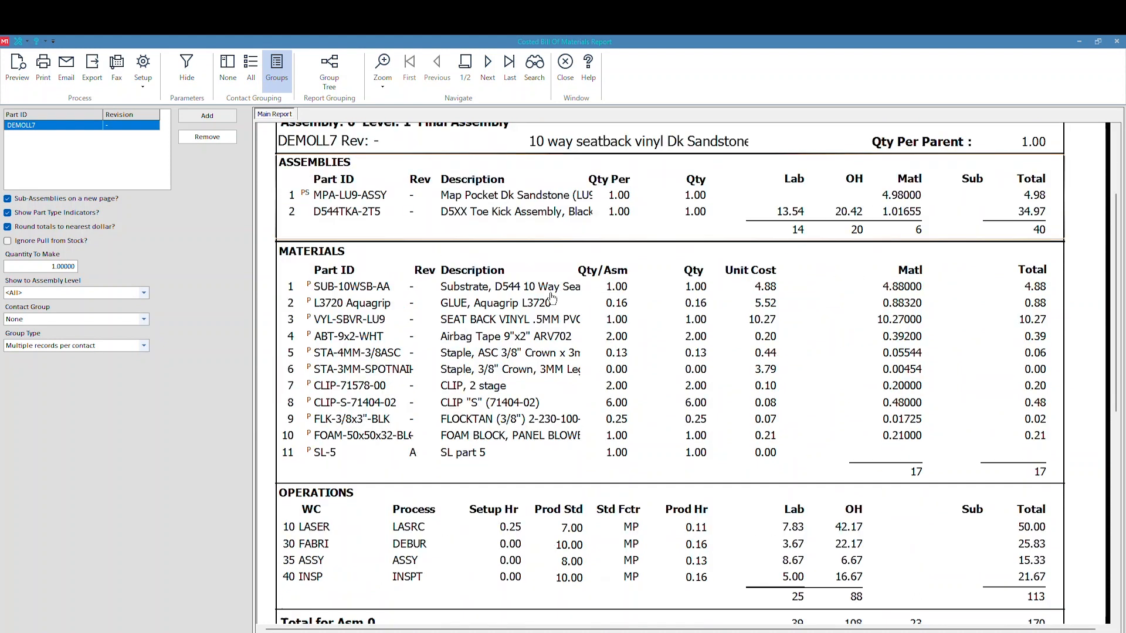
pyautogui.scroll(3)
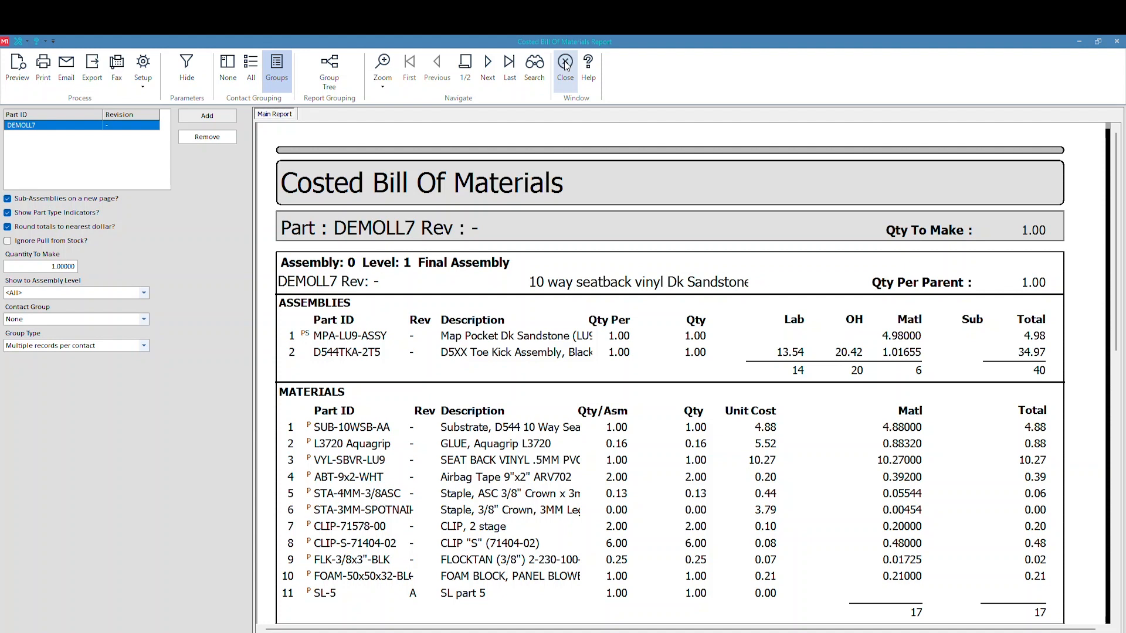
pyautogui.click(566, 65)
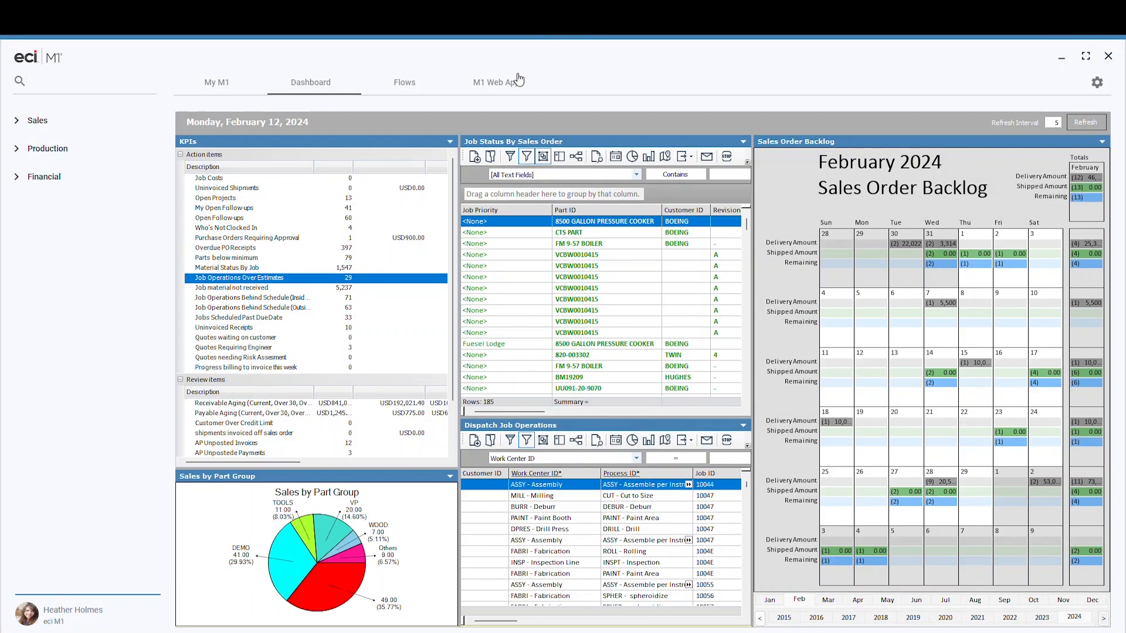
pyautogui.moveTo(260, 286)
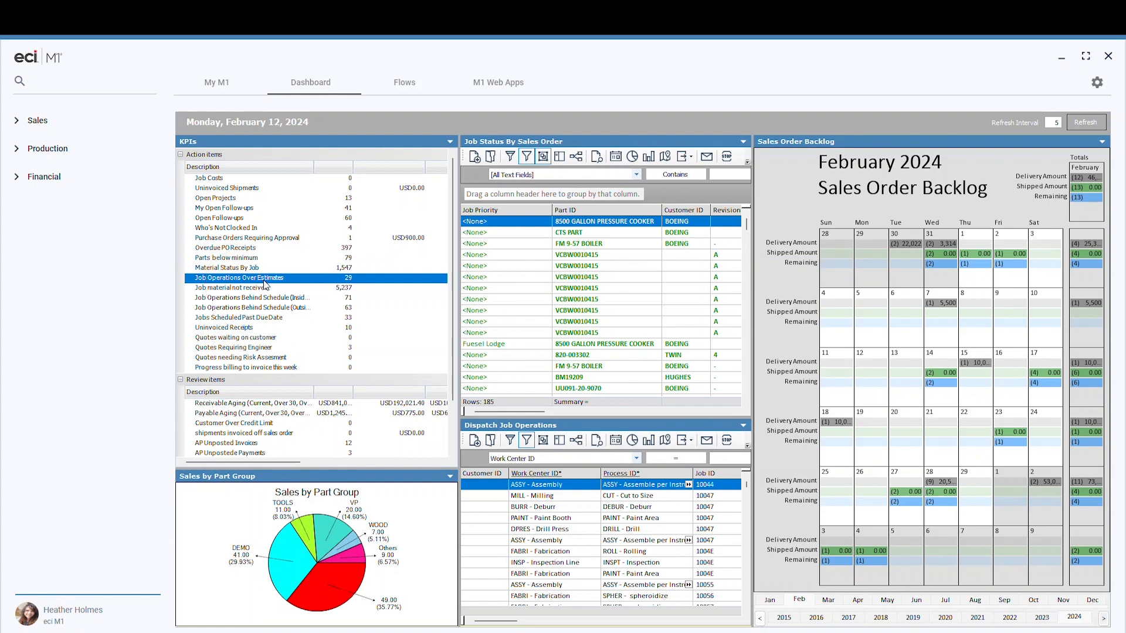
pyautogui.moveTo(285, 292)
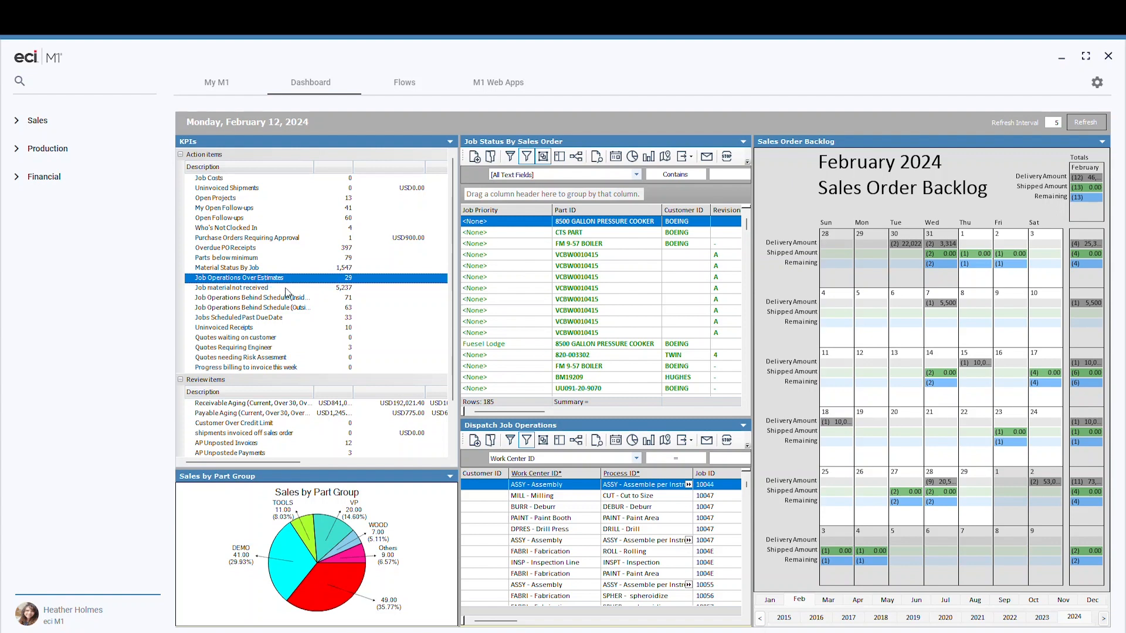